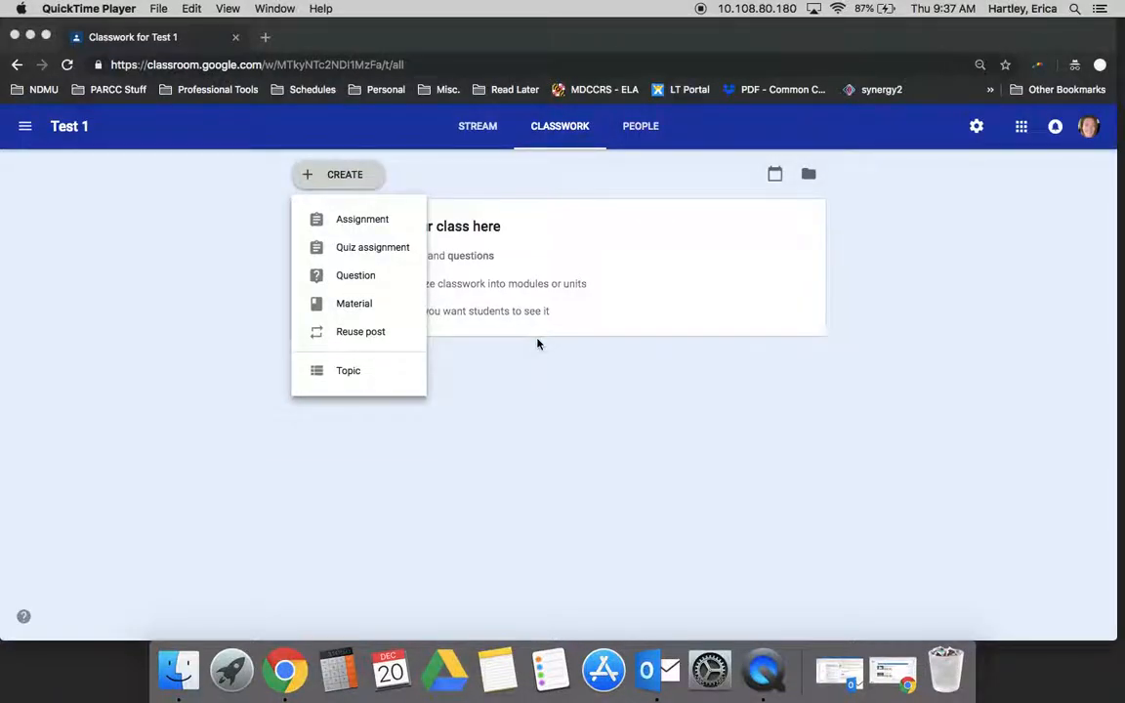
pyautogui.moveTo(518, 413)
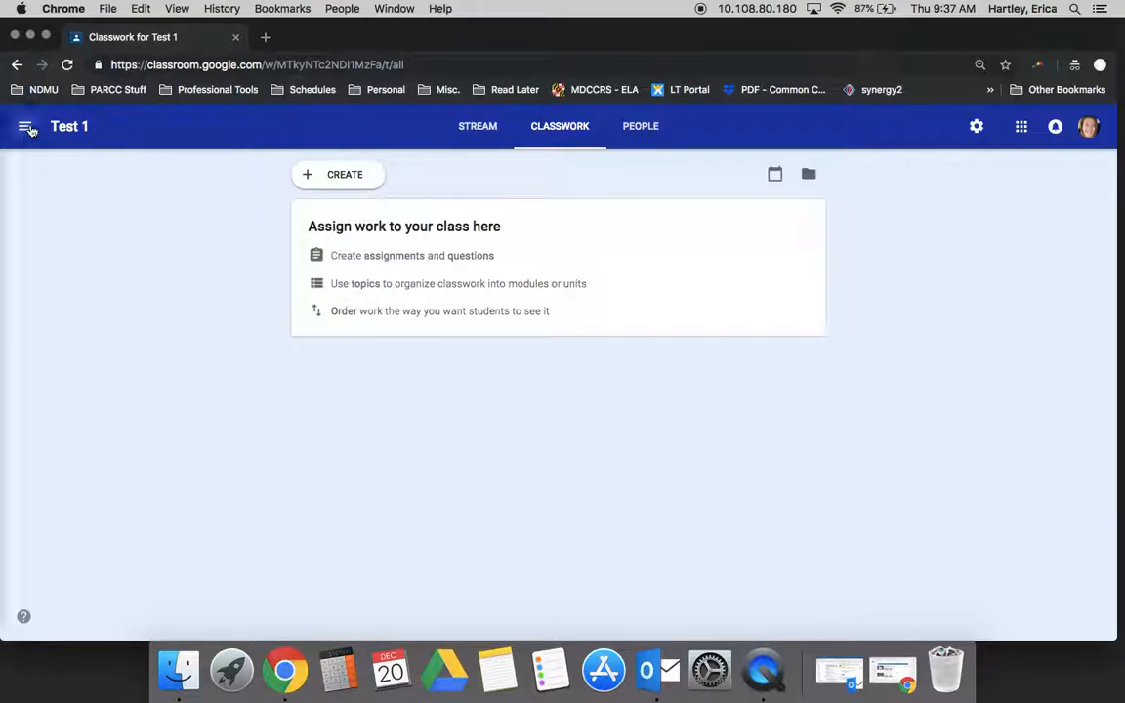
# Switch to the Hartley Reading Group class and go to its Classwork page.
pyautogui.click(27, 125)
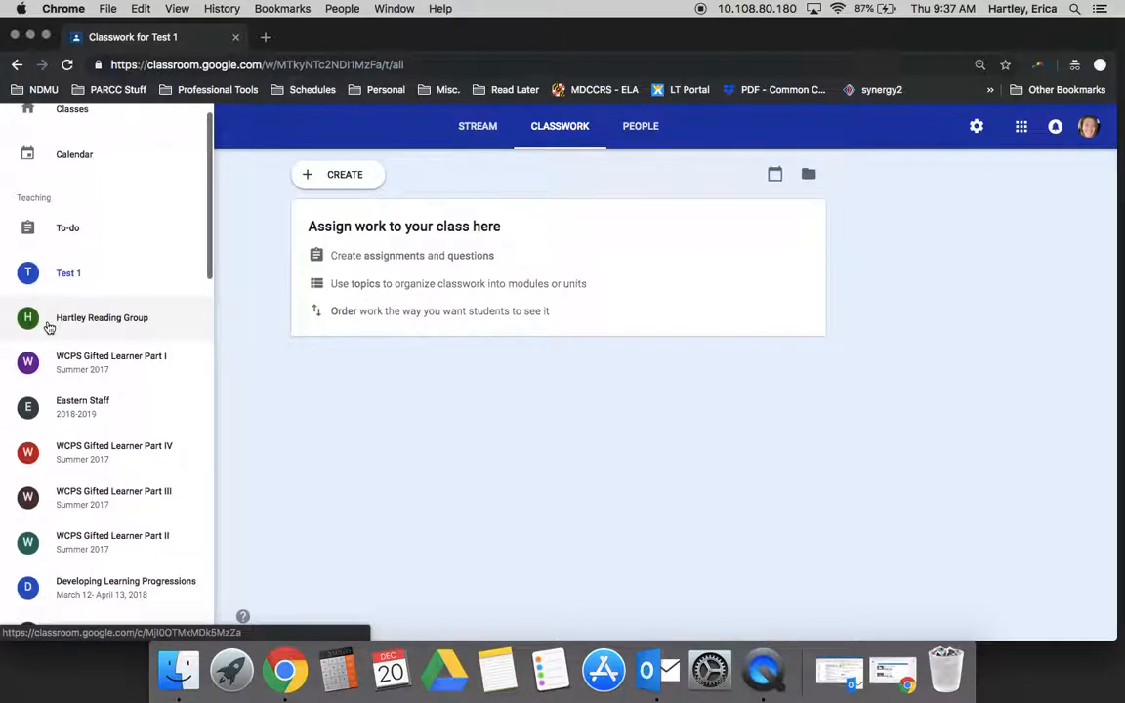
pyautogui.click(102, 317)
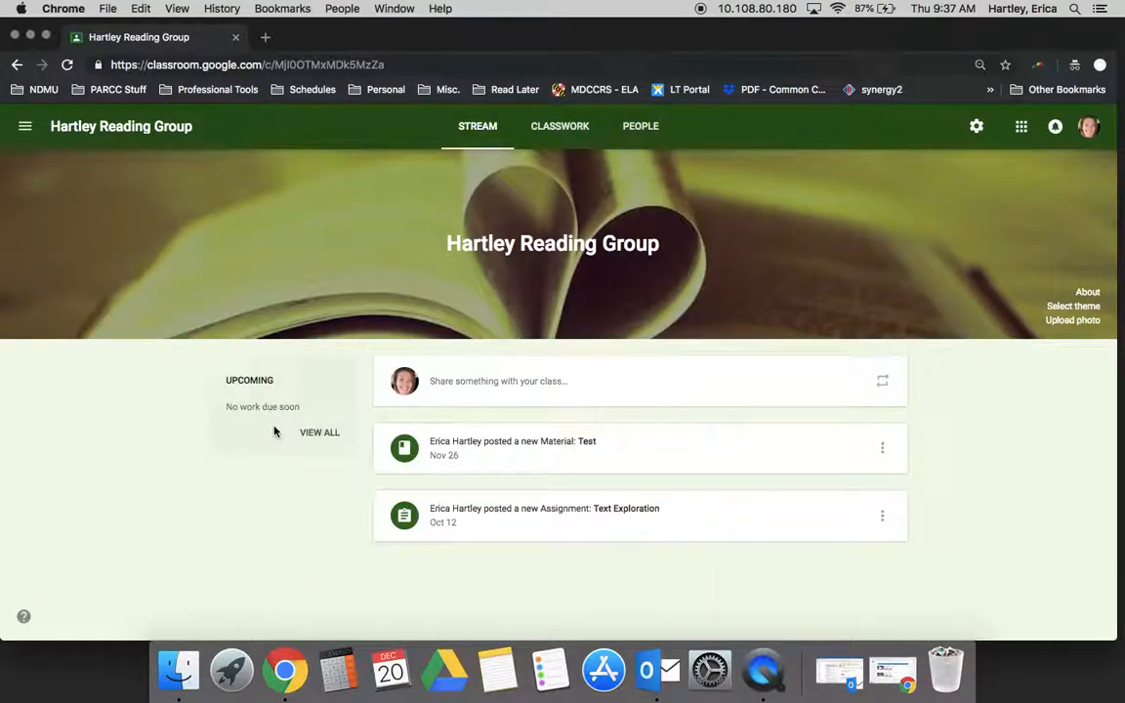
pyautogui.moveTo(375, 426)
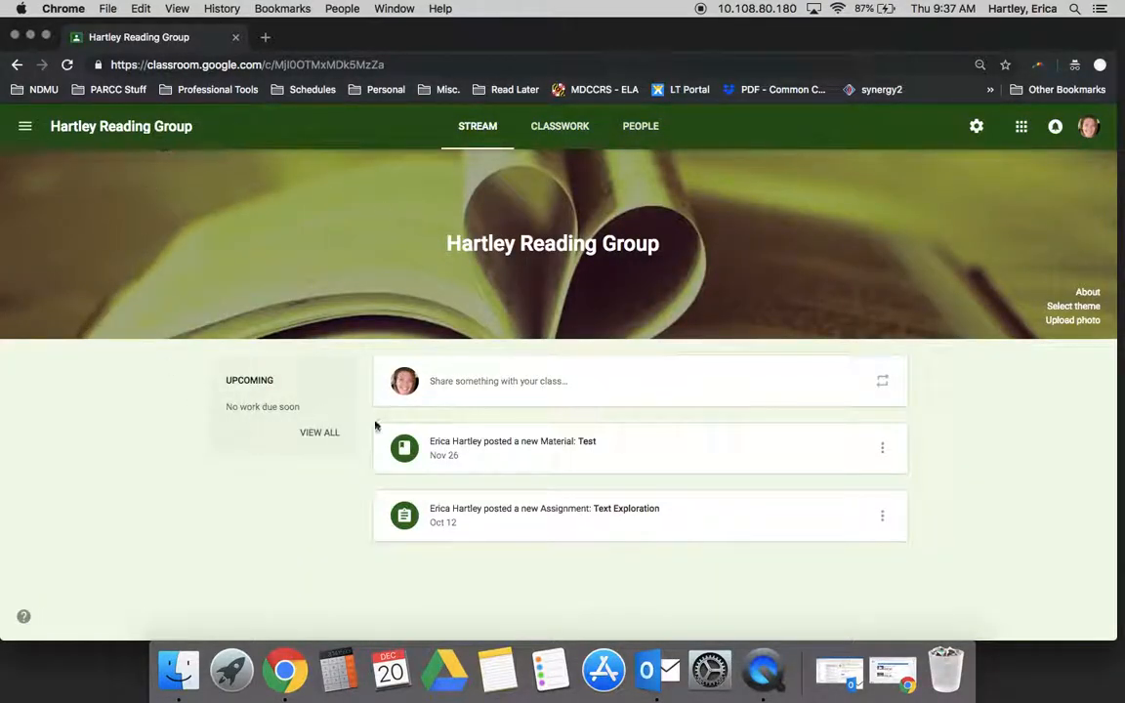
pyautogui.moveTo(481, 586)
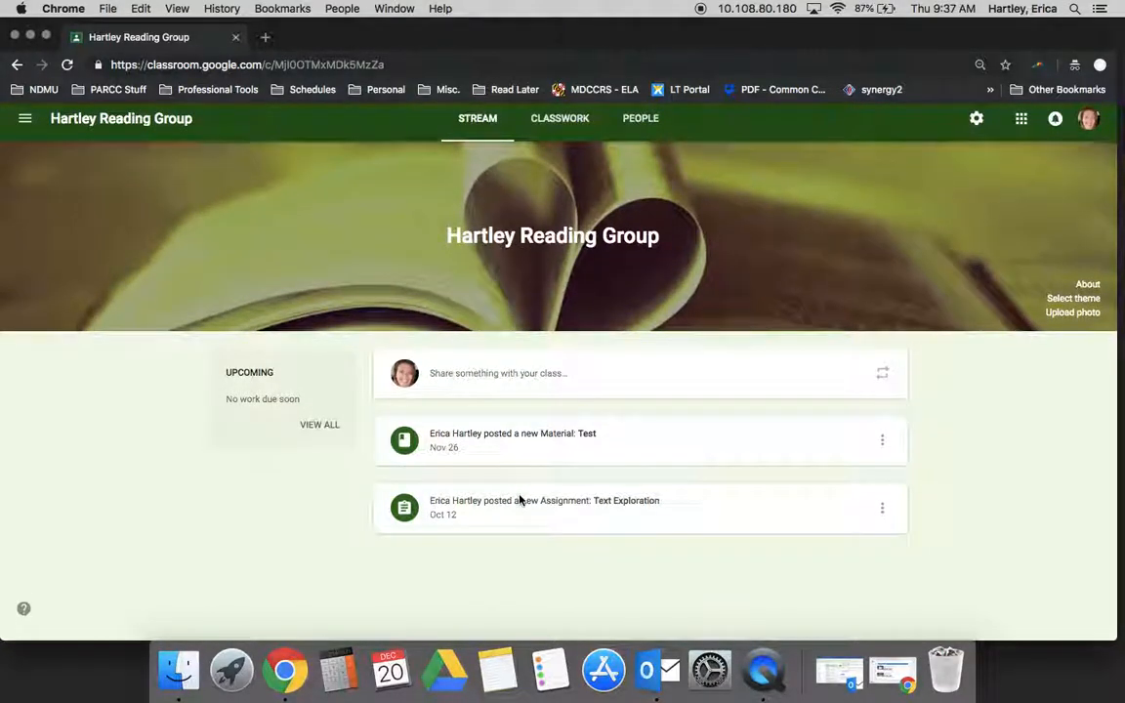
pyautogui.click(559, 125)
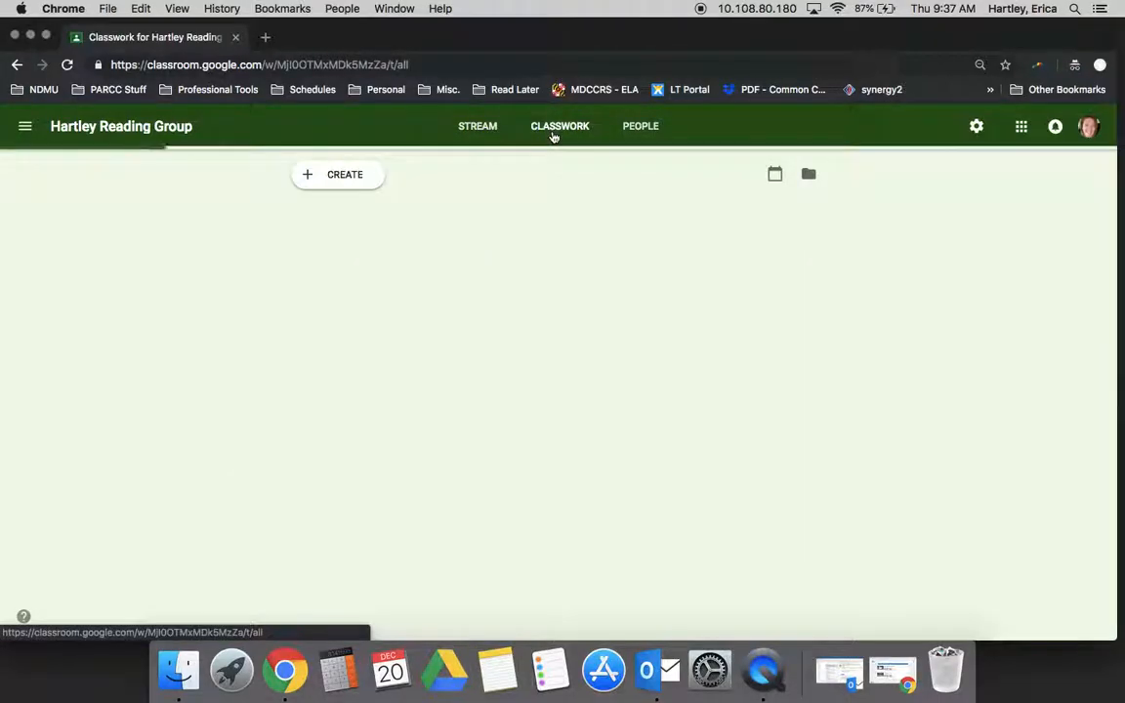
# Start a new Assignment from the Create menu on the Classwork page.
pyautogui.click(559, 125)
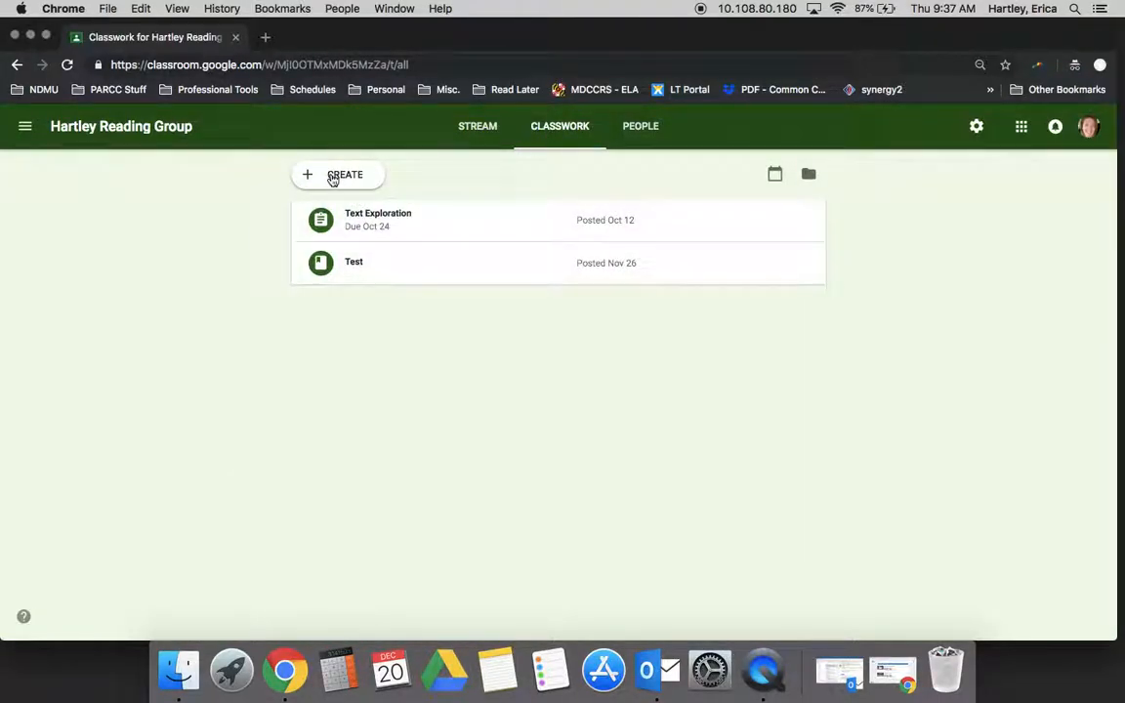
pyautogui.click(344, 174)
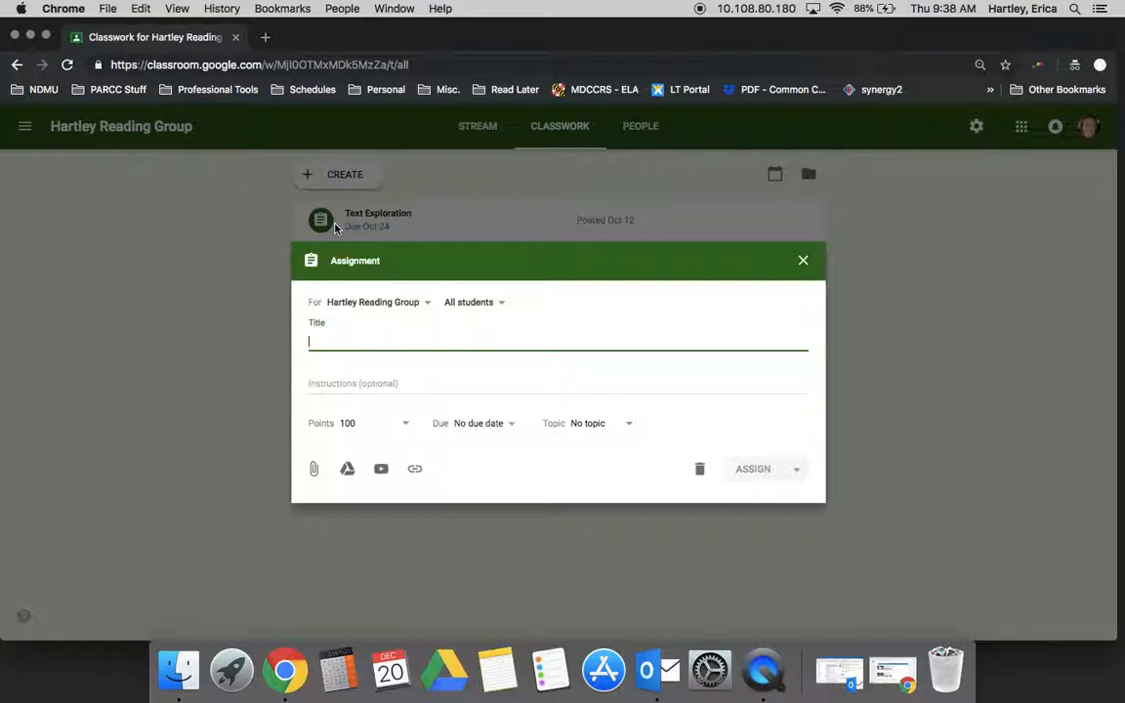
# Title the assignment 'Reading Log' and set its points to Ungraded.
pyautogui.write('REad')
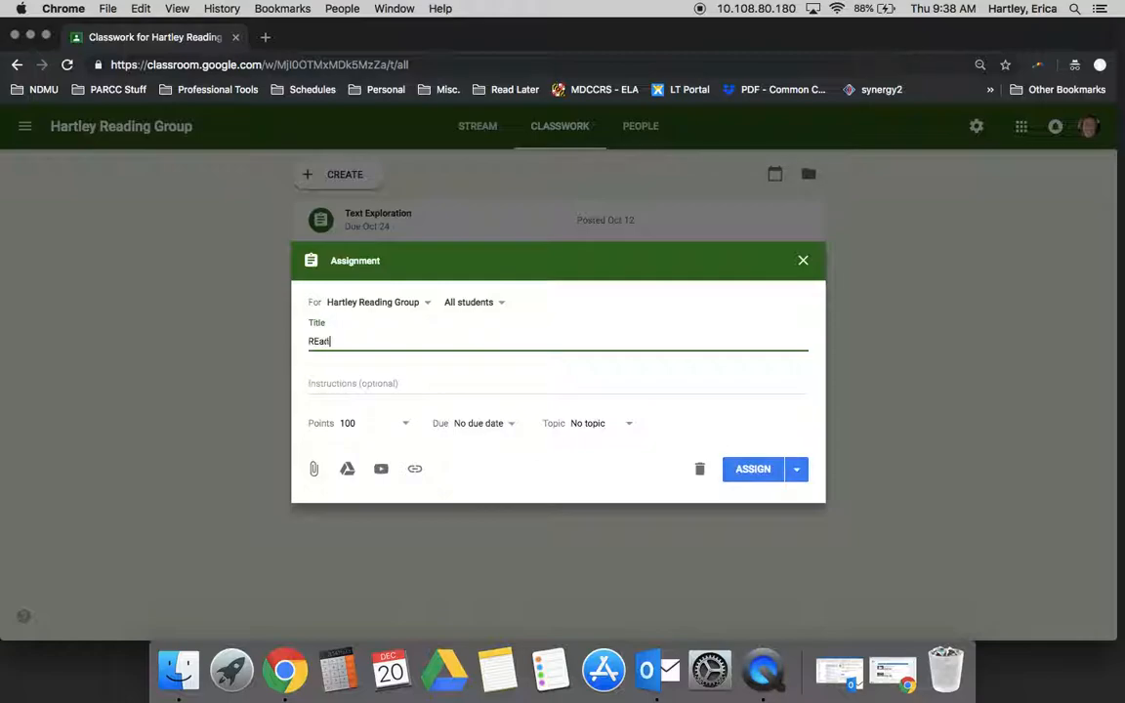
pyautogui.write('Reading Log')
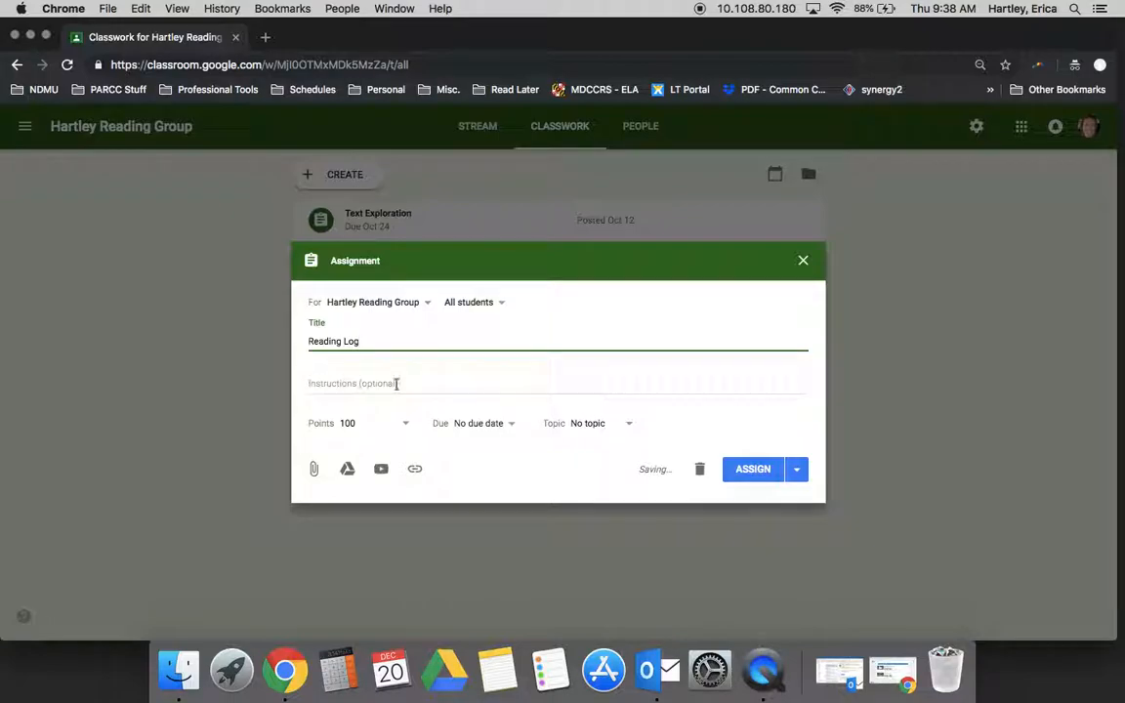
pyautogui.click(375, 422)
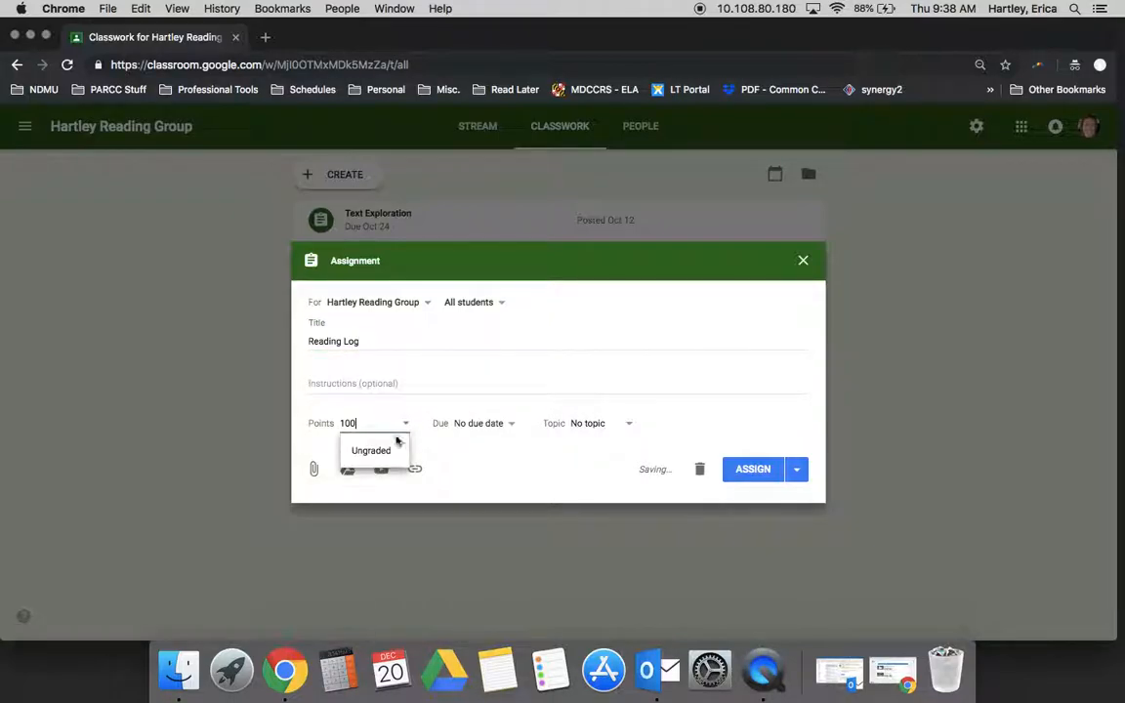
pyautogui.click(371, 449)
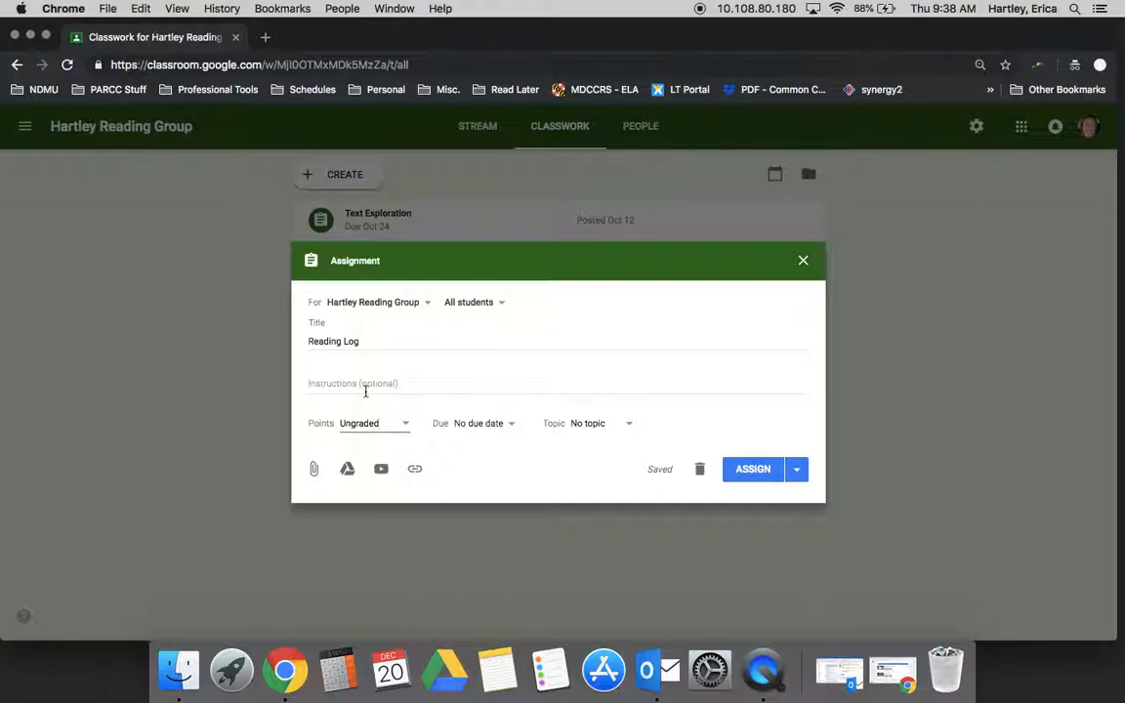
# Set the due date to tomorrow and assign the topic 'ELA'.
pyautogui.click(478, 422)
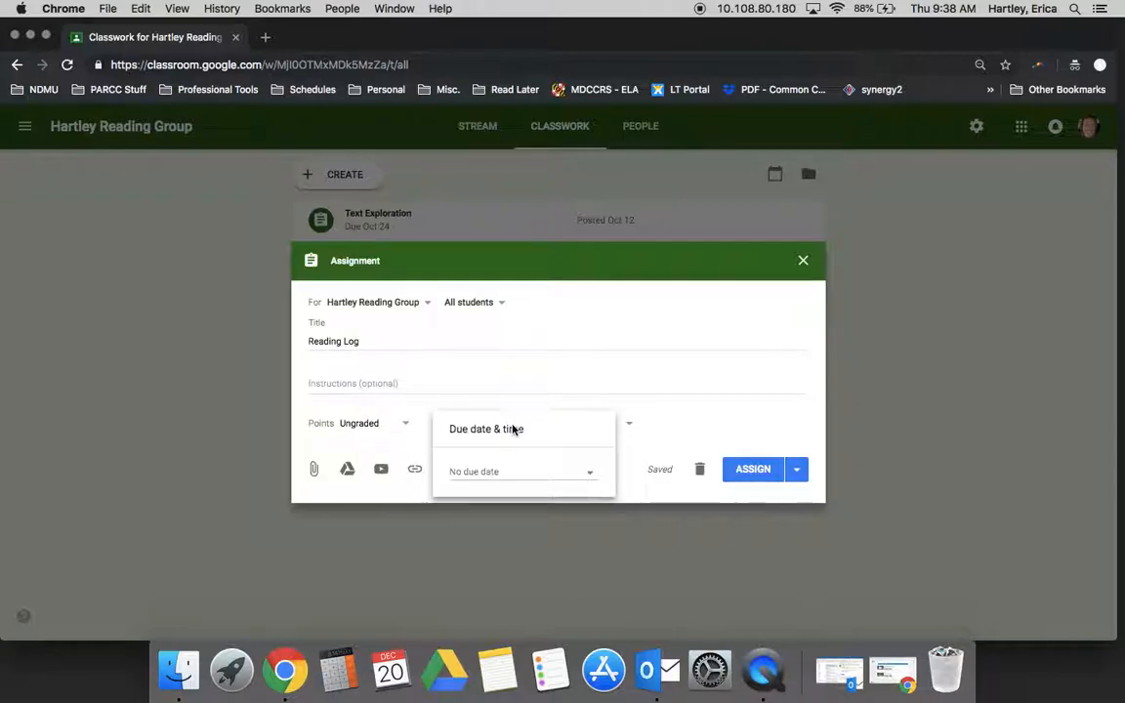
pyautogui.moveTo(539, 488)
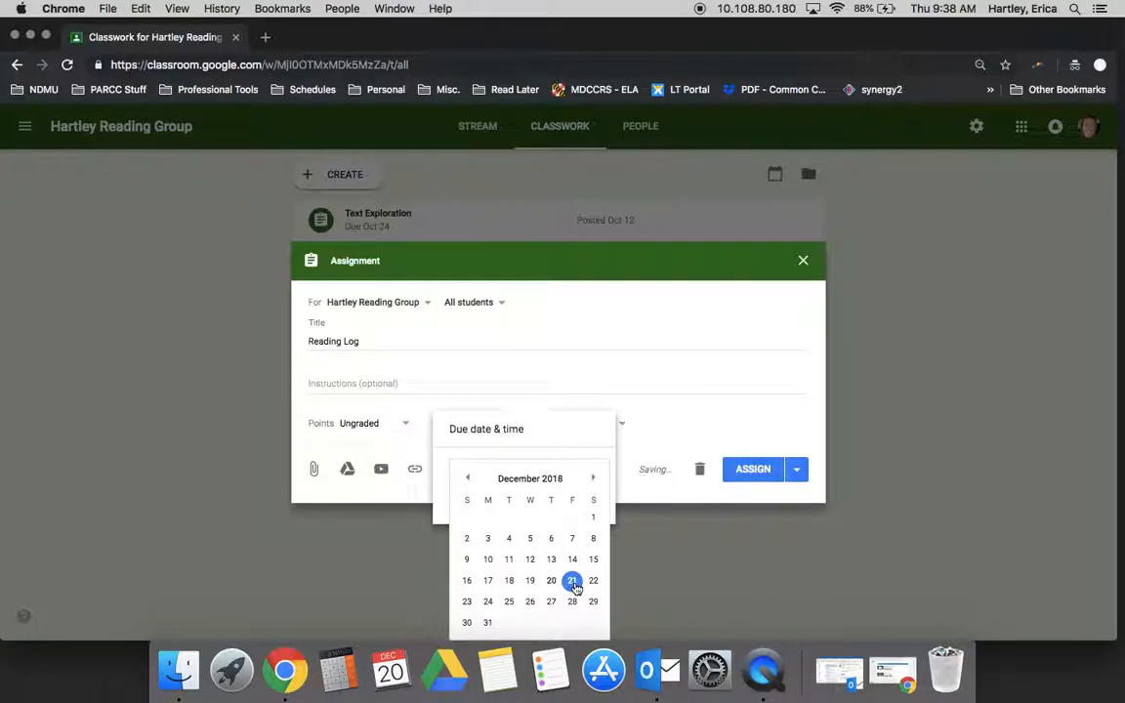
pyautogui.click(573, 580)
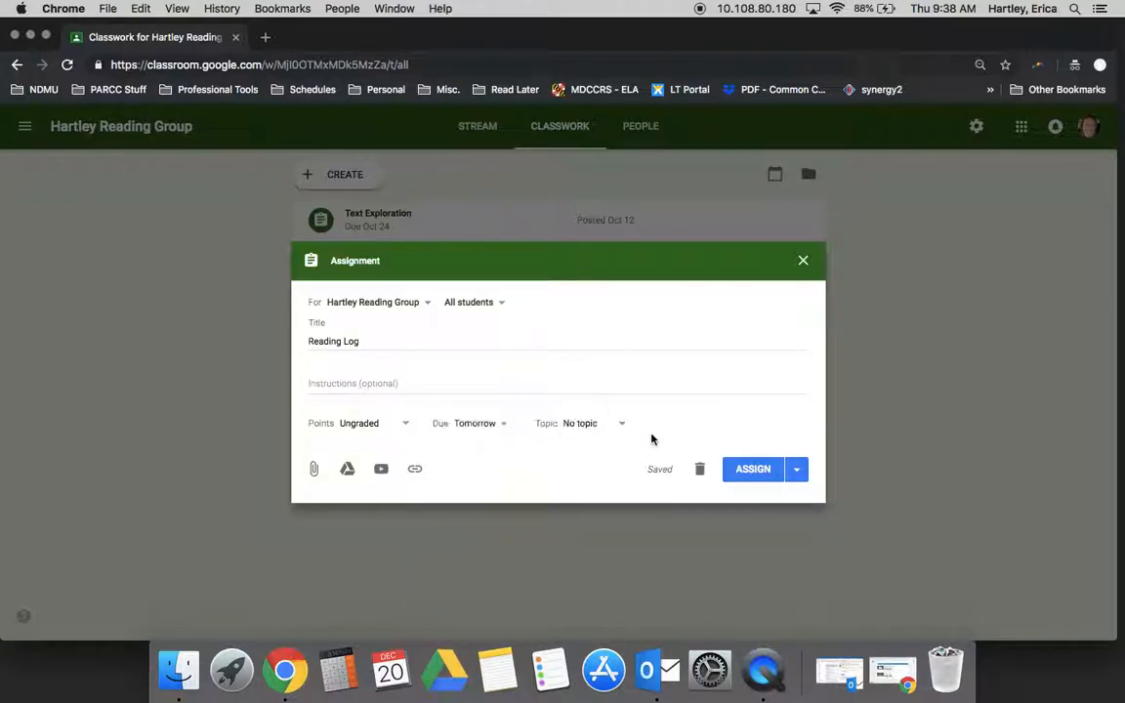
pyautogui.click(621, 422)
pyautogui.write('E')
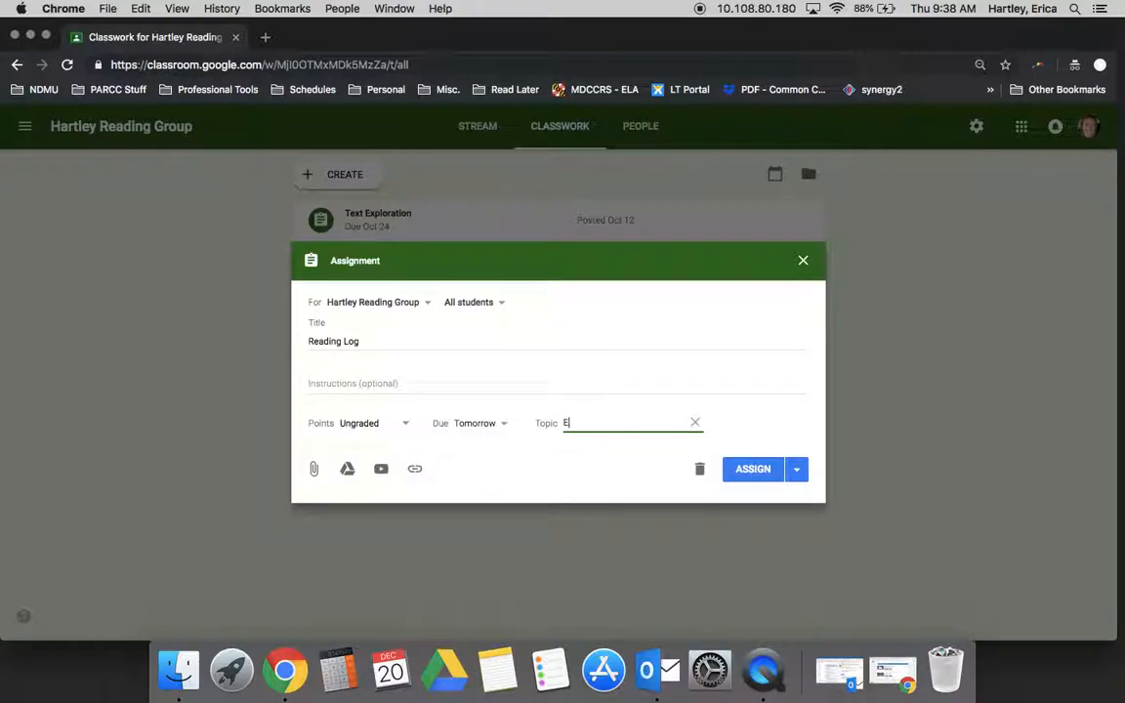
pyautogui.write('LA')
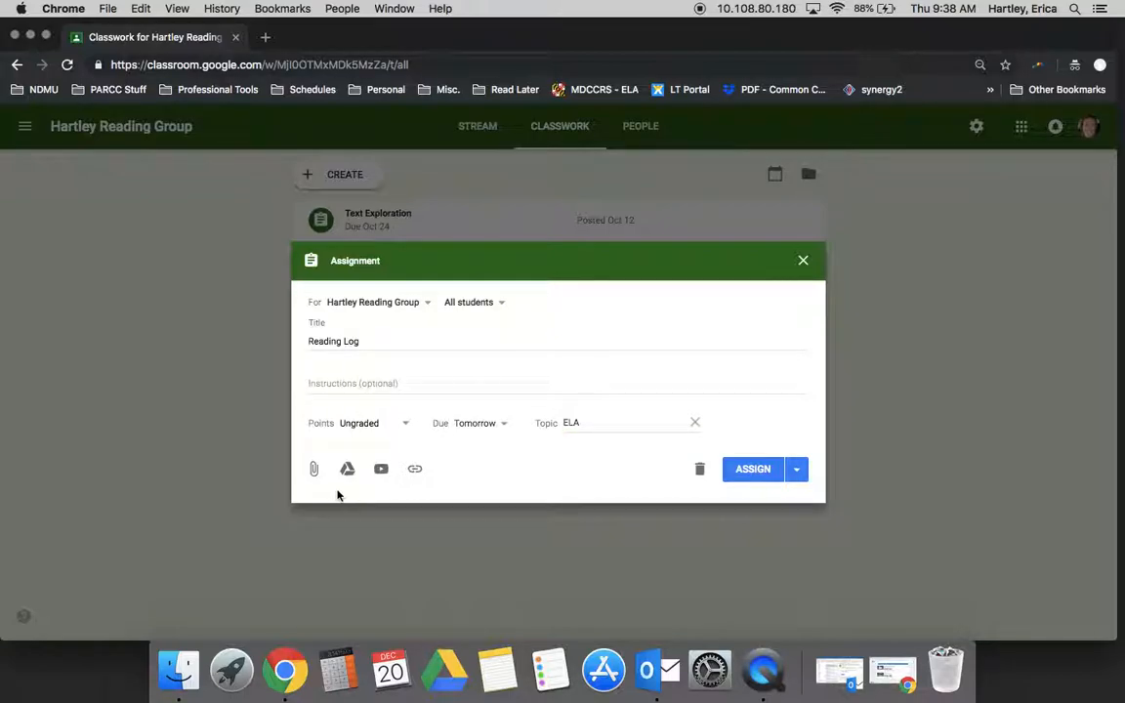
pyautogui.moveTo(313, 469)
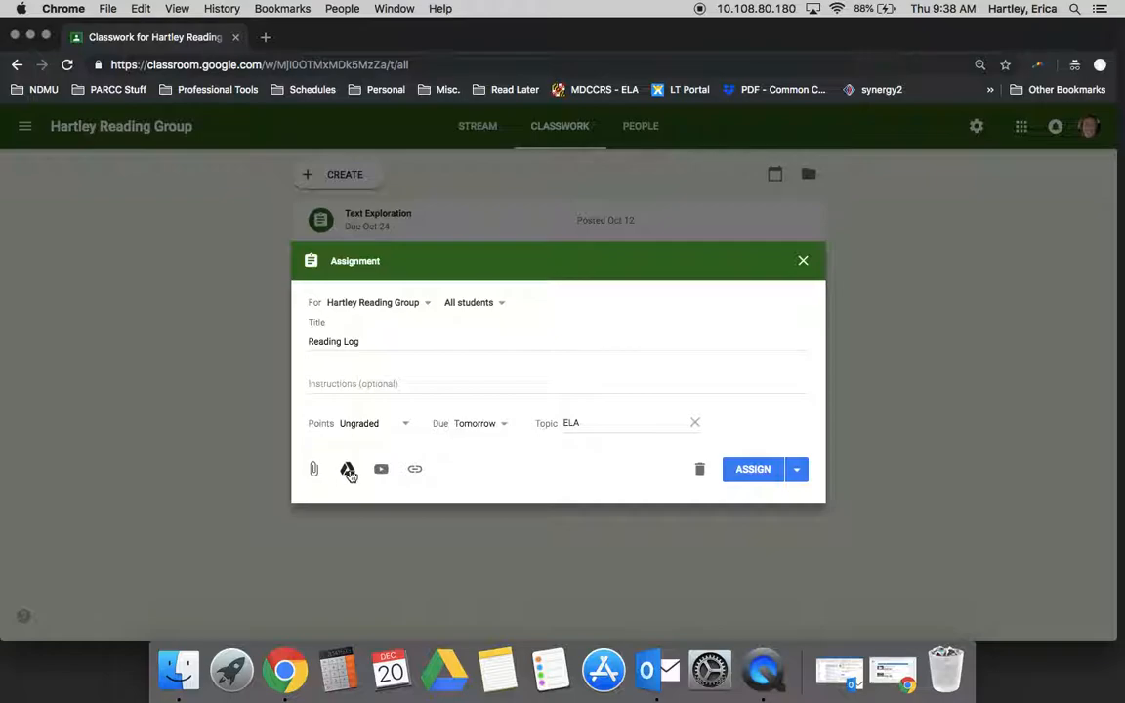
pyautogui.moveTo(381, 469)
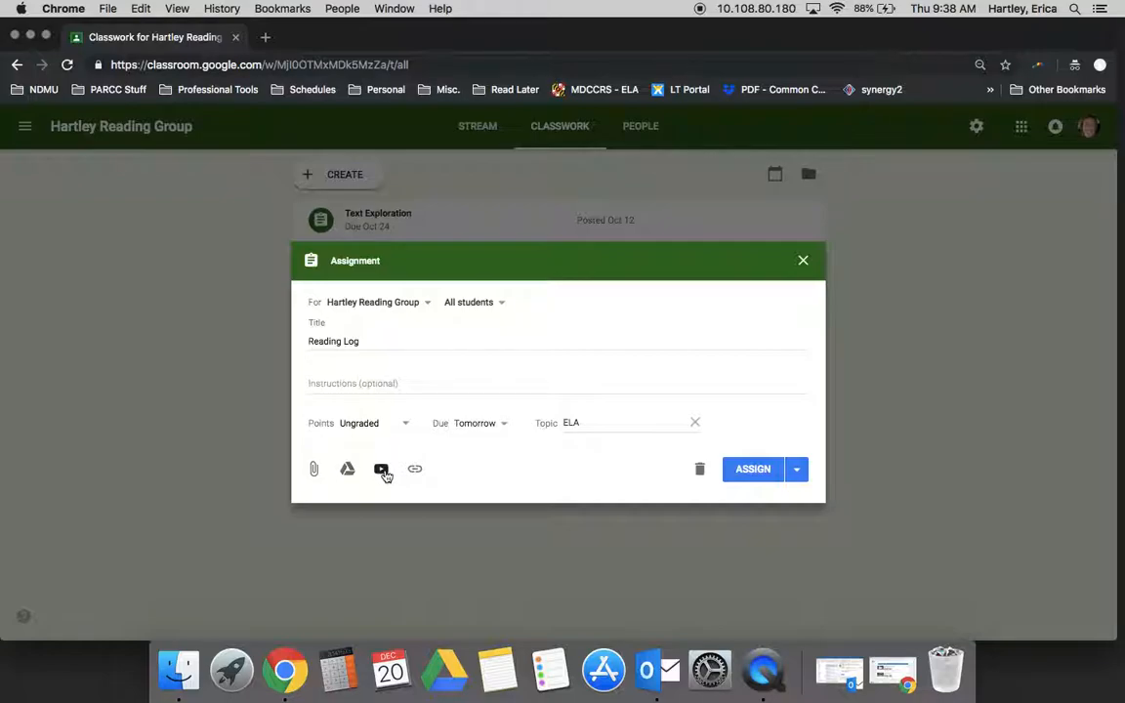
pyautogui.moveTo(415, 469)
pyautogui.write('d')
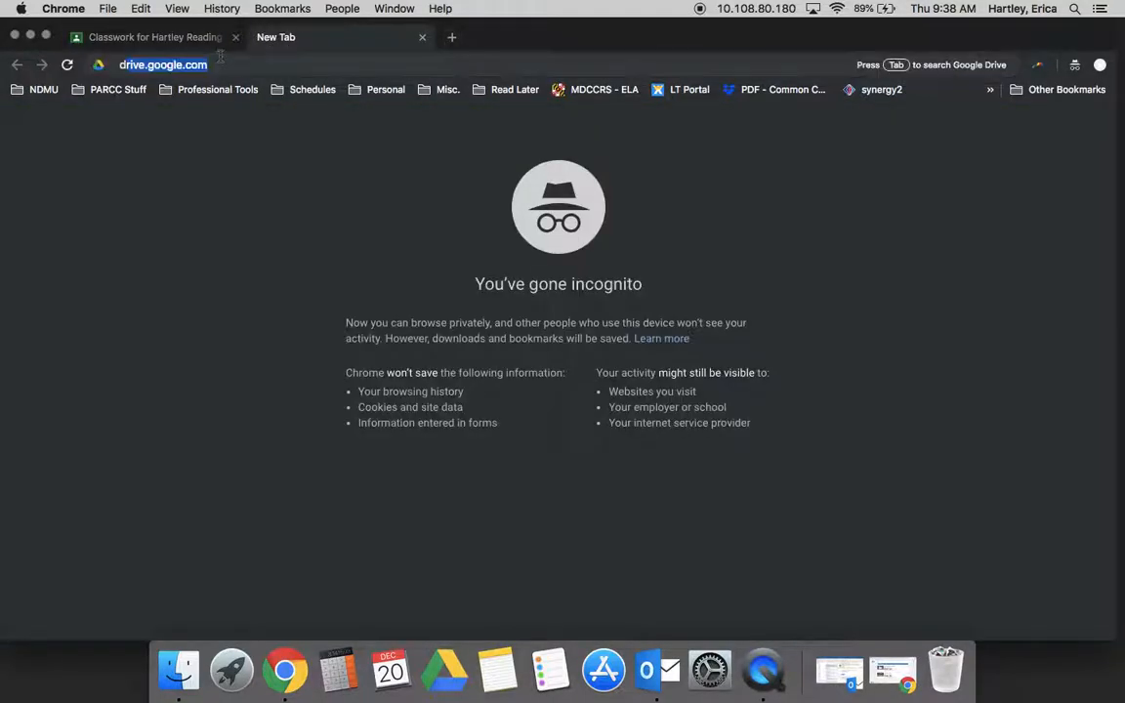
# Go to drive.google.com in a new tab and create a blank Google Docs document.
pyautogui.press('Return')
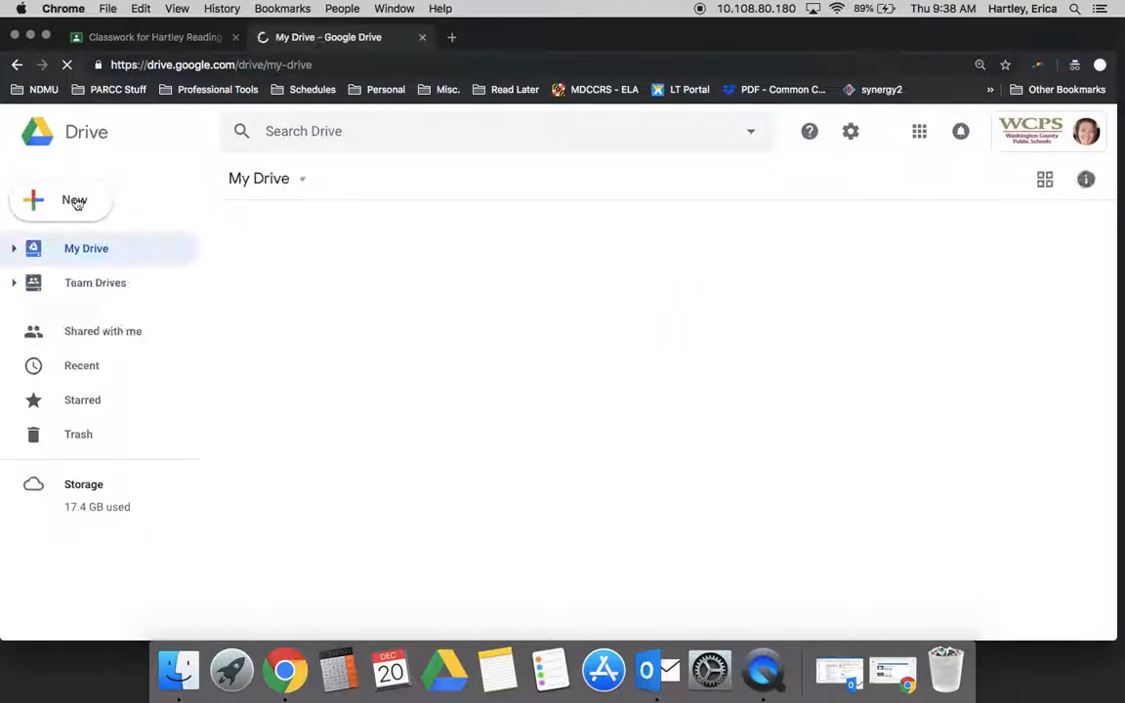
pyautogui.click(62, 199)
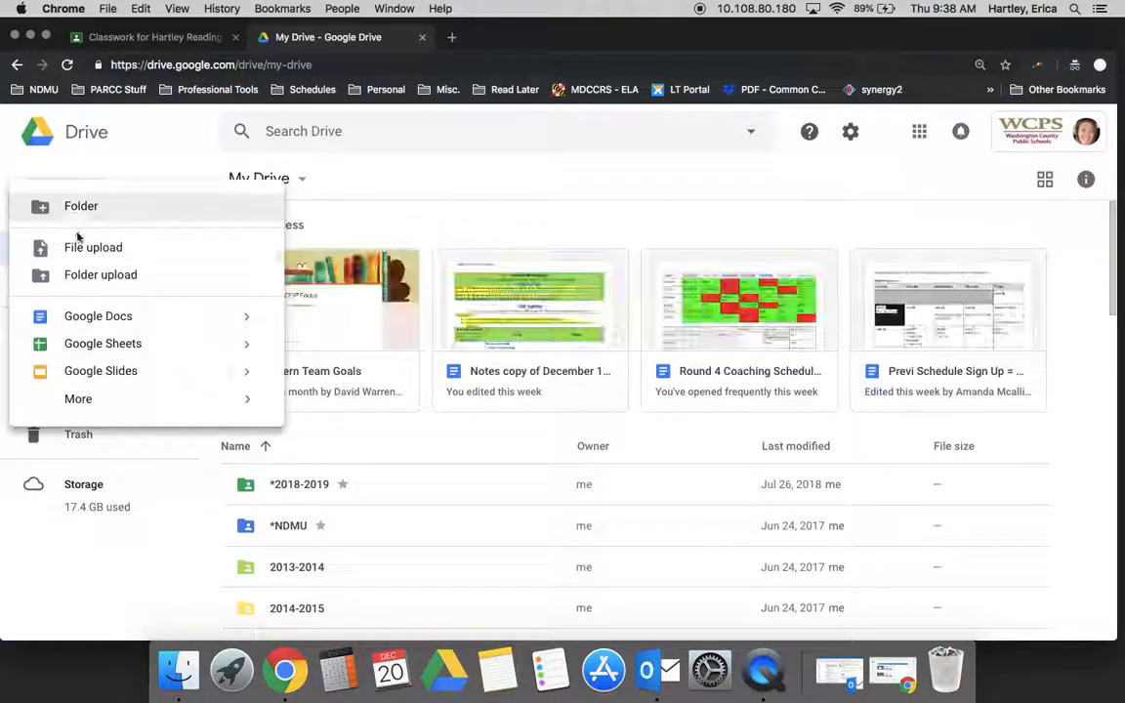
pyautogui.click(97, 317)
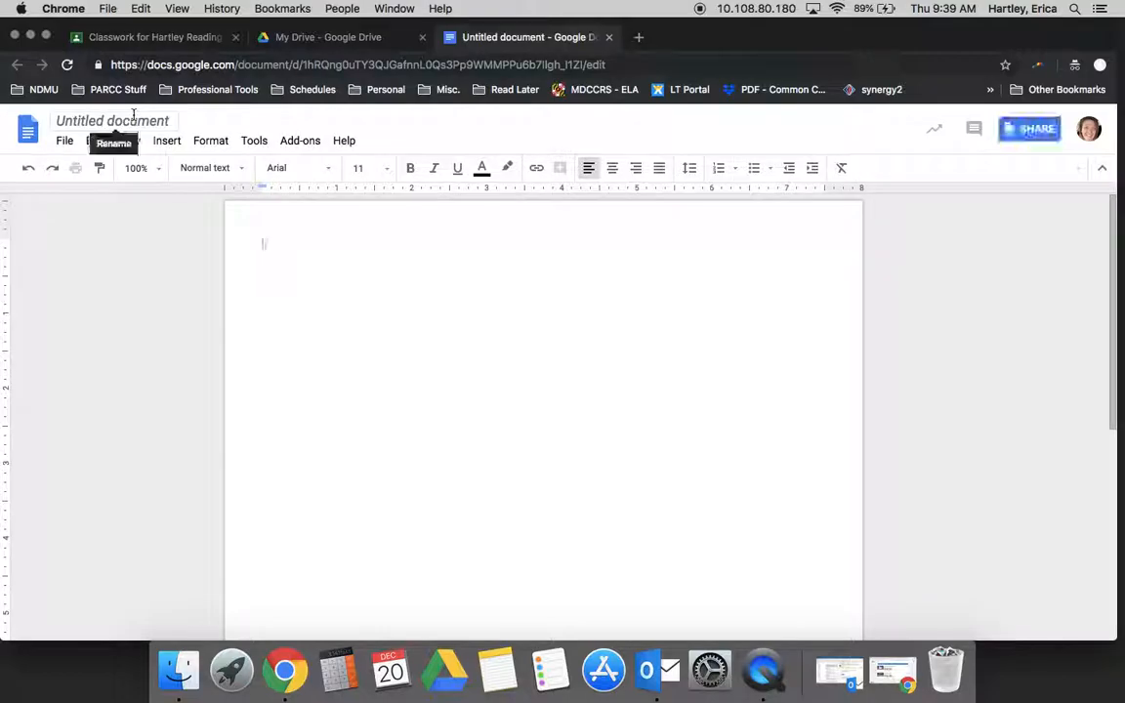
# Name the doc 'Reading Log - January' and insert a four-column, five-row table.
pyautogui.write('Read')
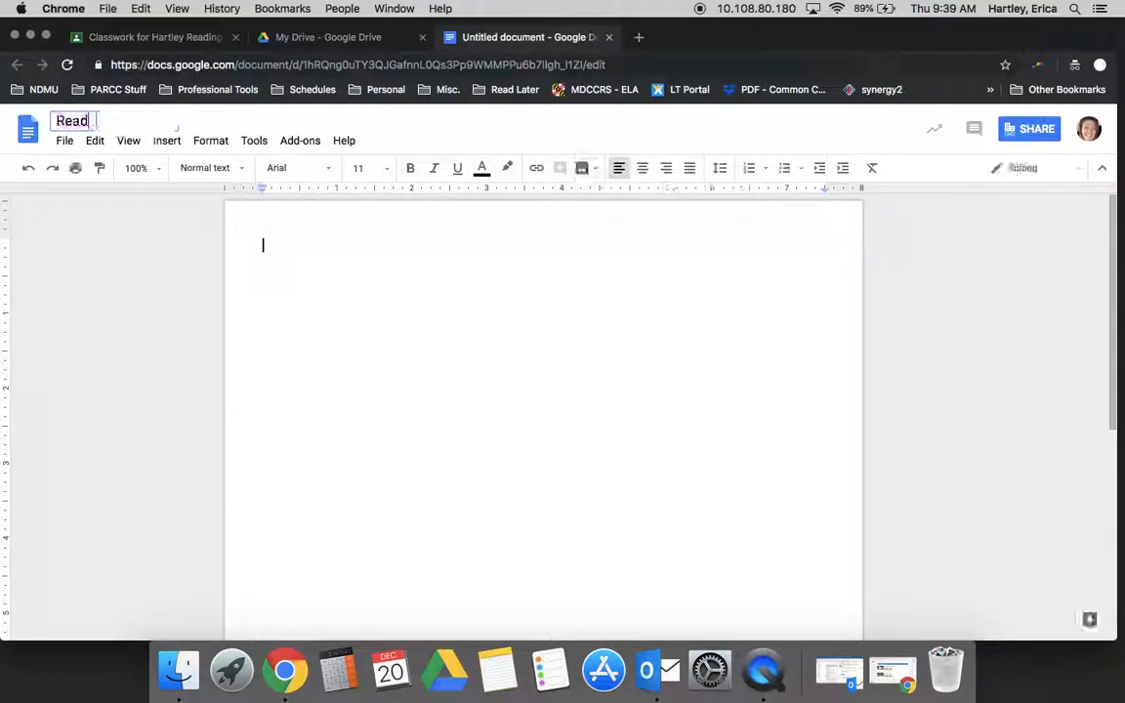
pyautogui.write('ing Log - January')
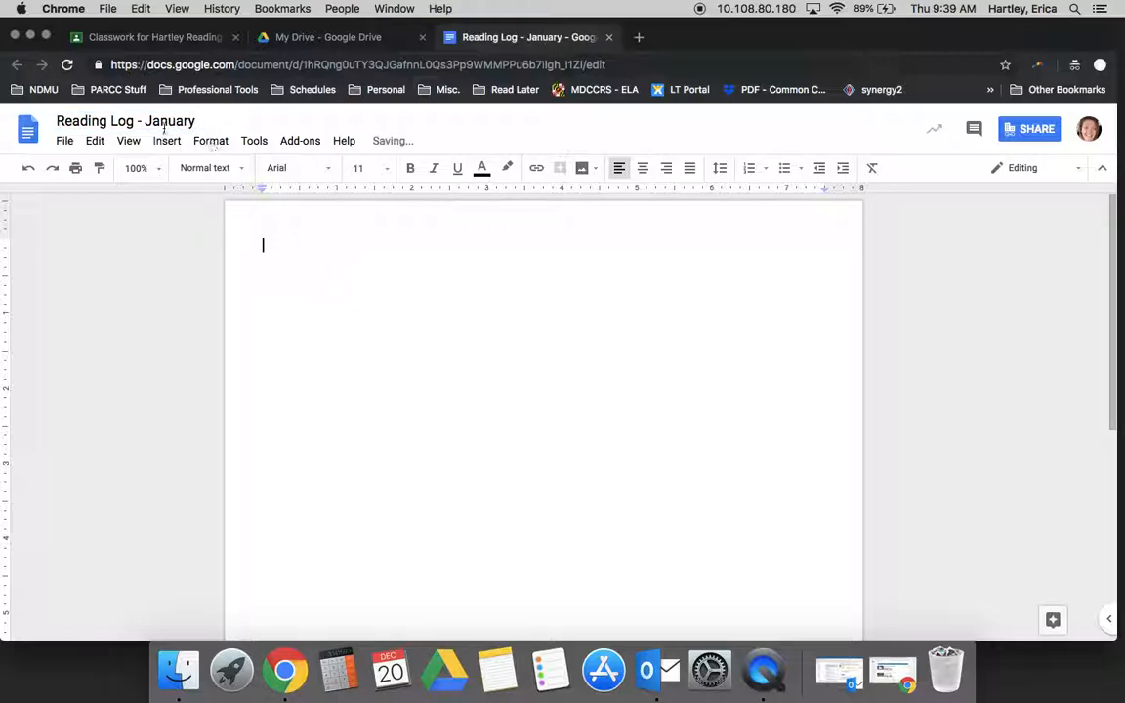
pyautogui.click(166, 140)
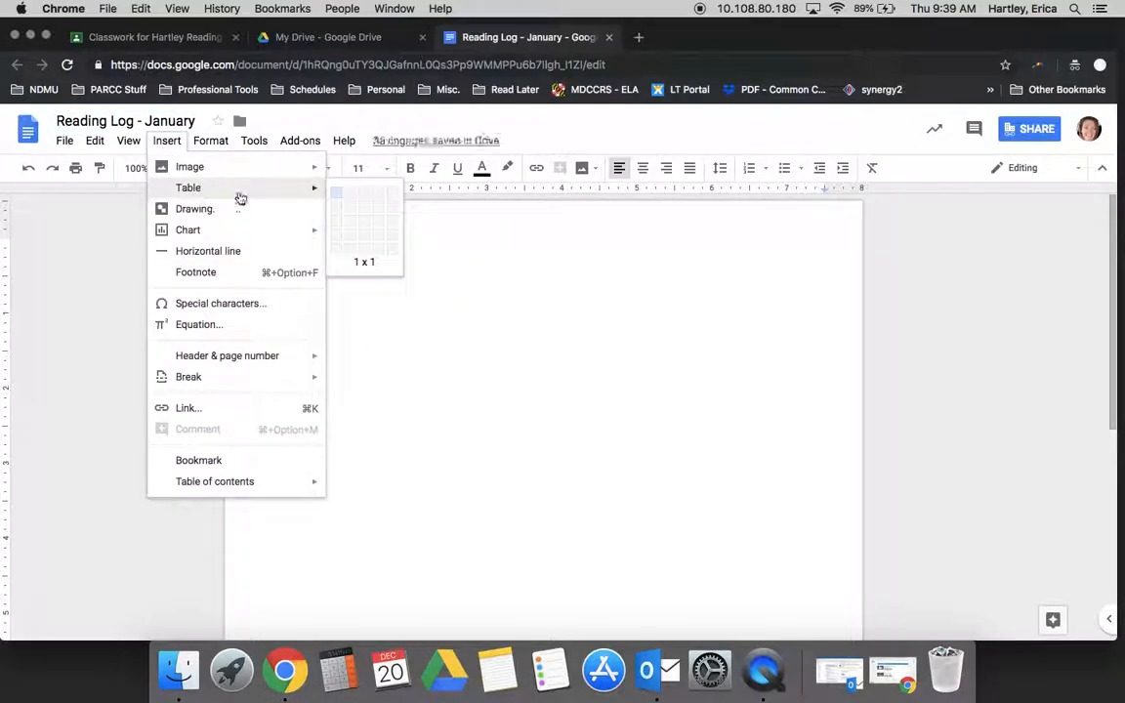
pyautogui.click(364, 225)
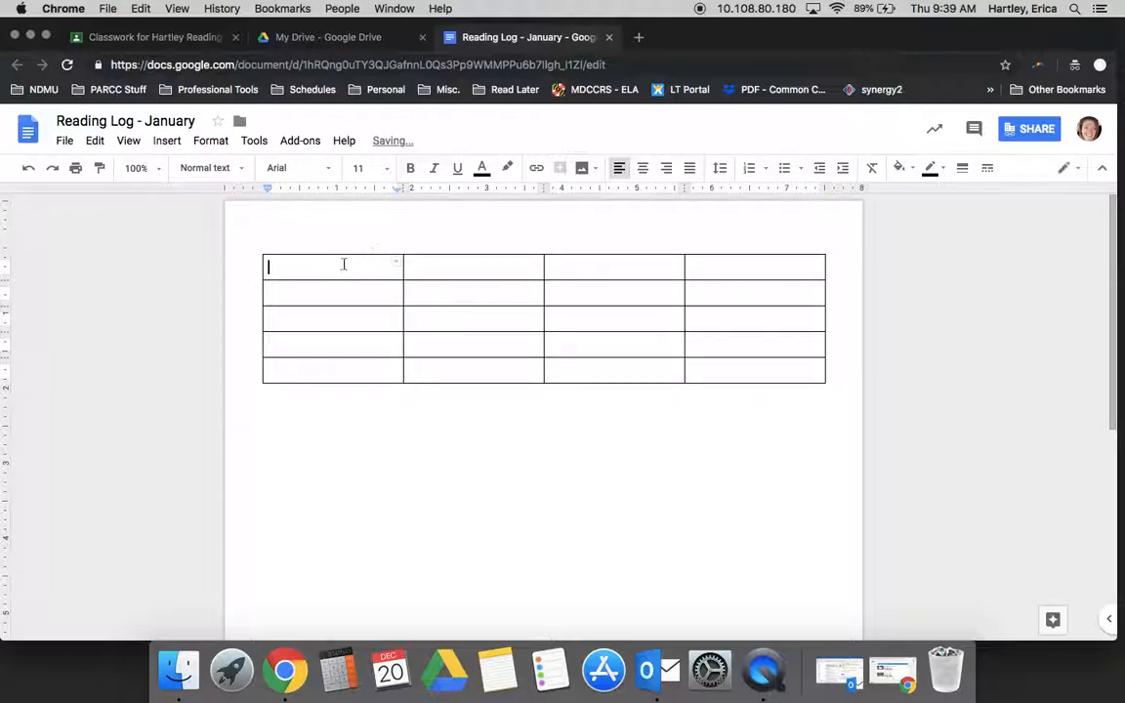
# Fill the header row with Date, Minutes, Book Title and 3 Word Summary.
pyautogui.write('Date')
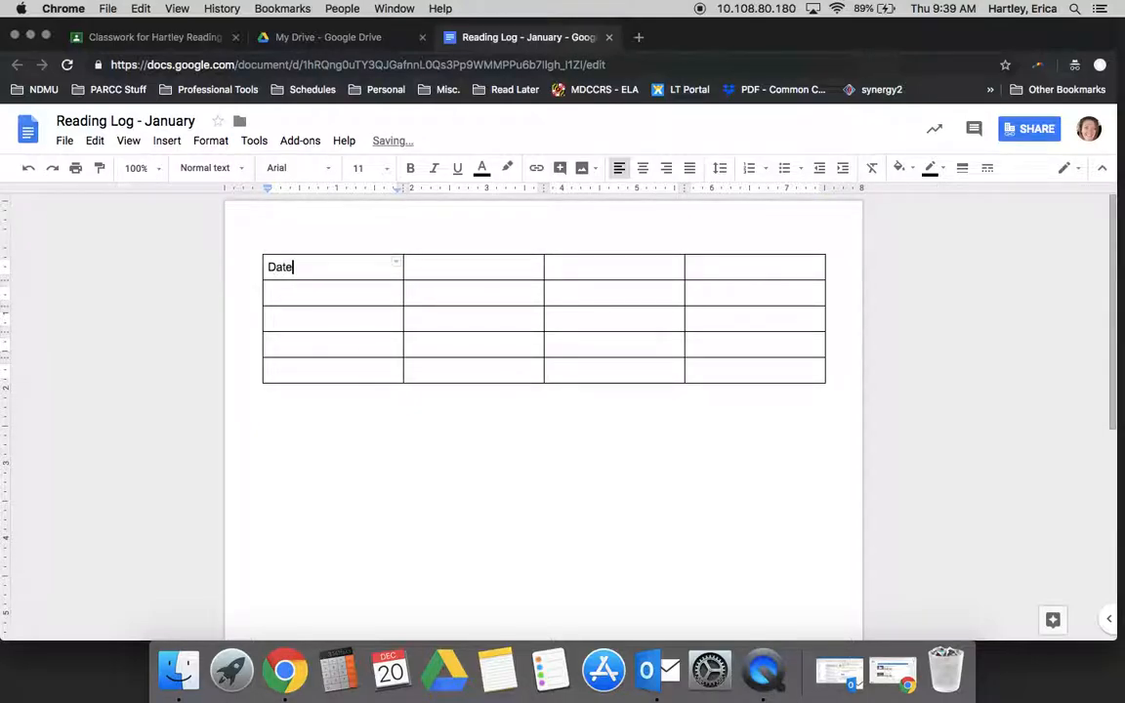
pyautogui.write('T')
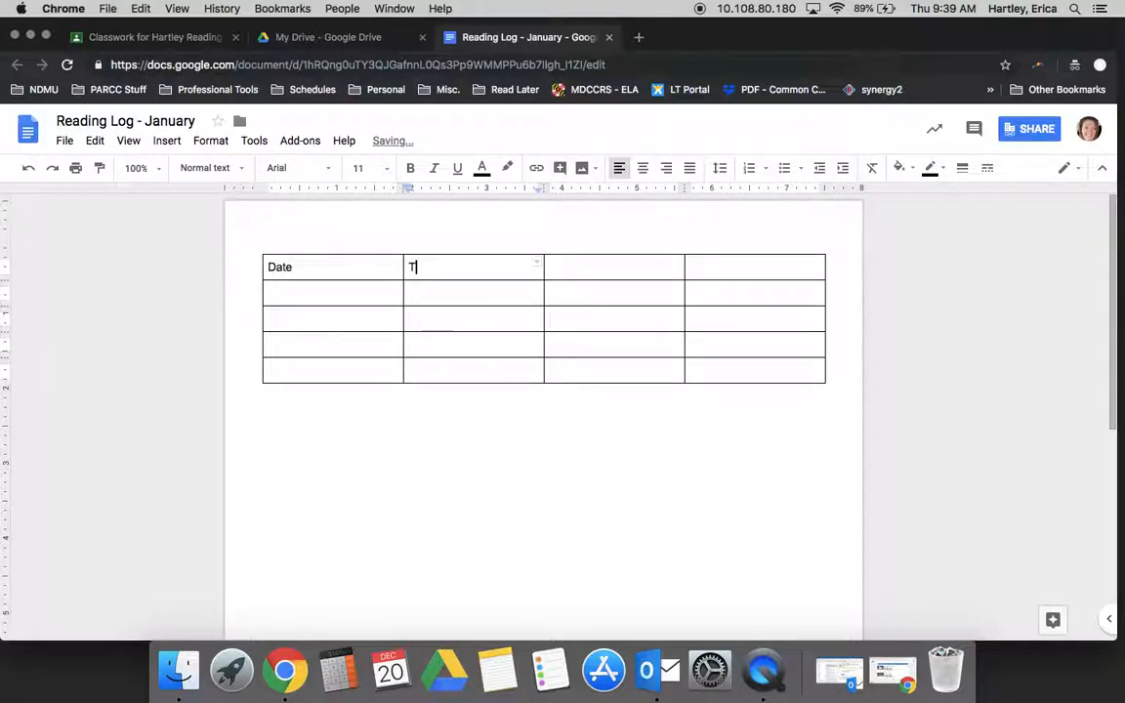
pyautogui.write('Minutes')
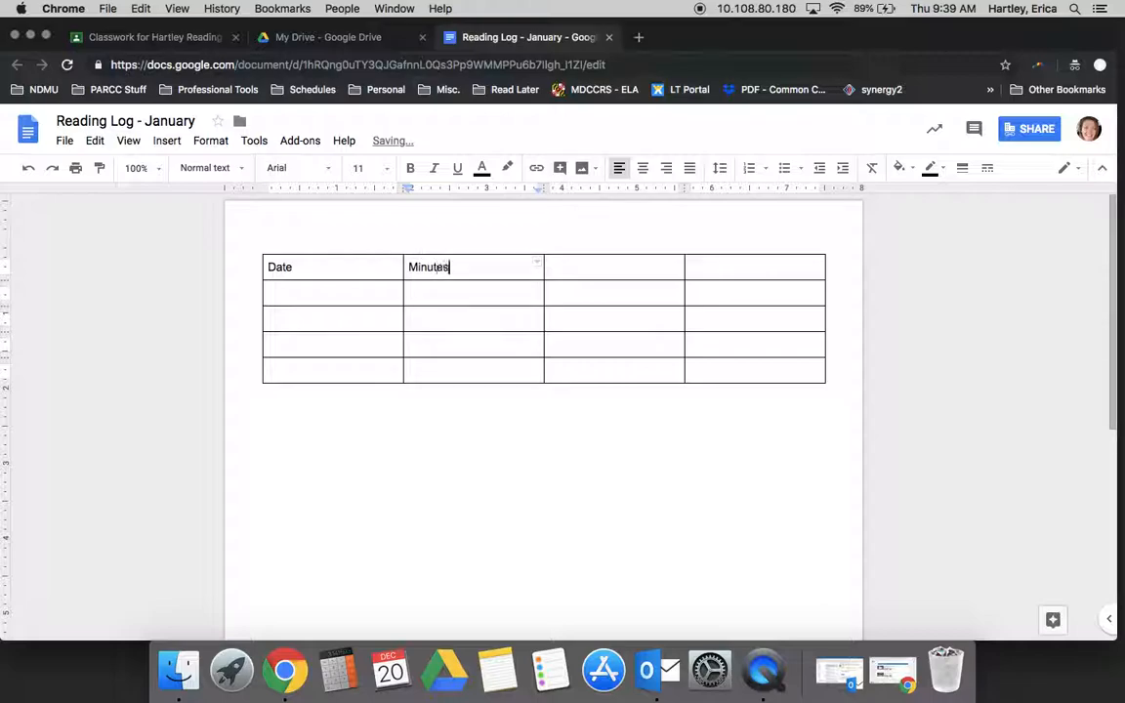
pyautogui.write('Book')
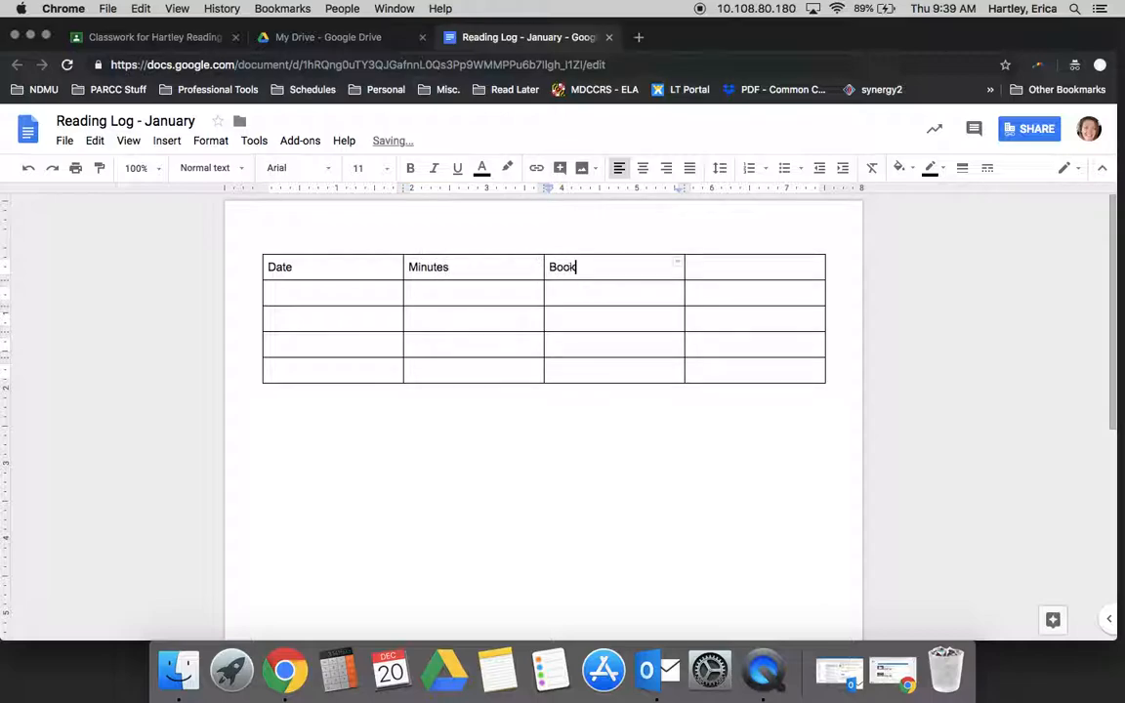
pyautogui.write('Title')
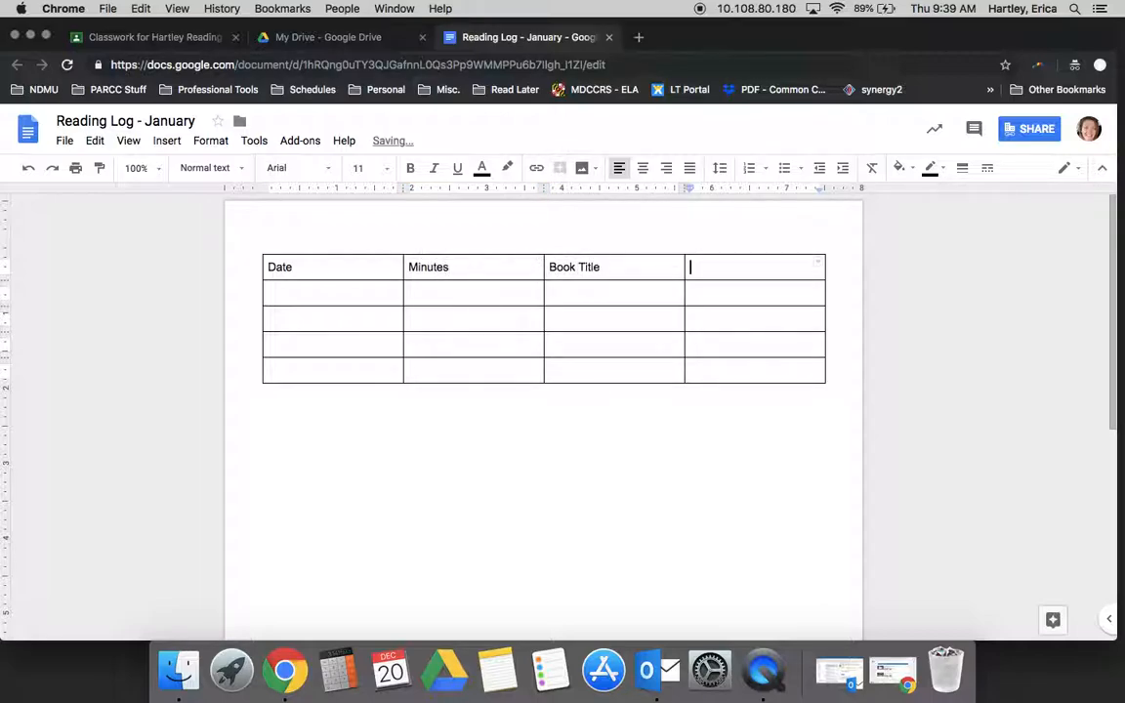
pyautogui.write('3 Word Summary')
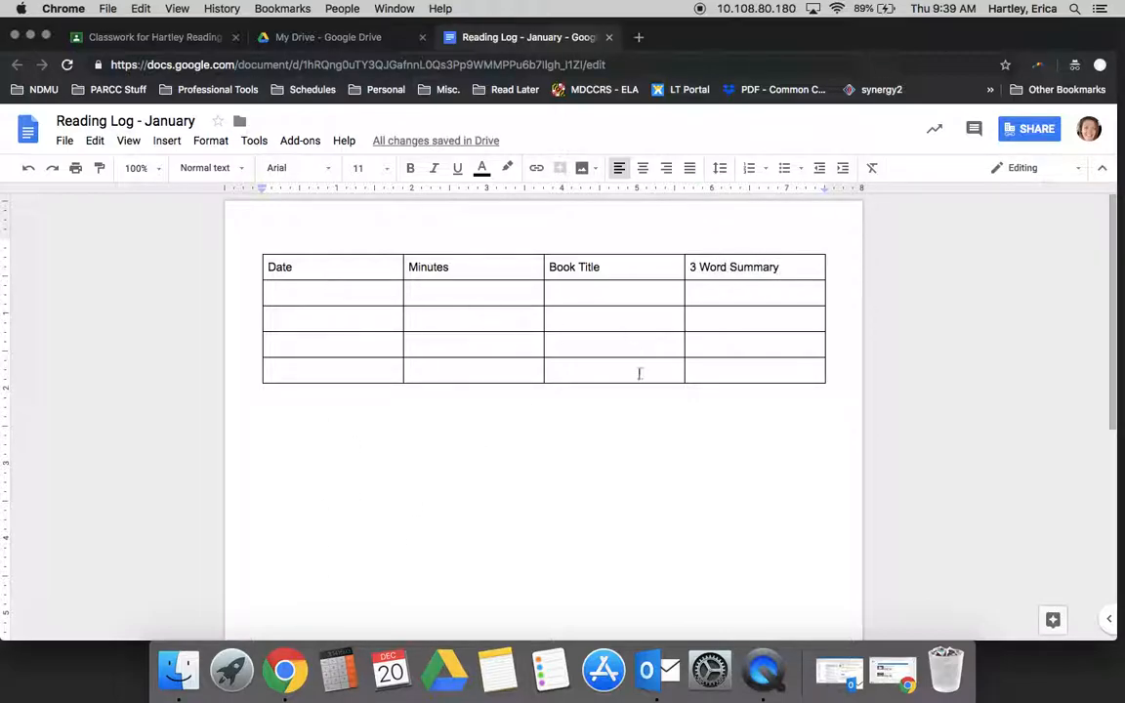
pyautogui.moveTo(435, 140)
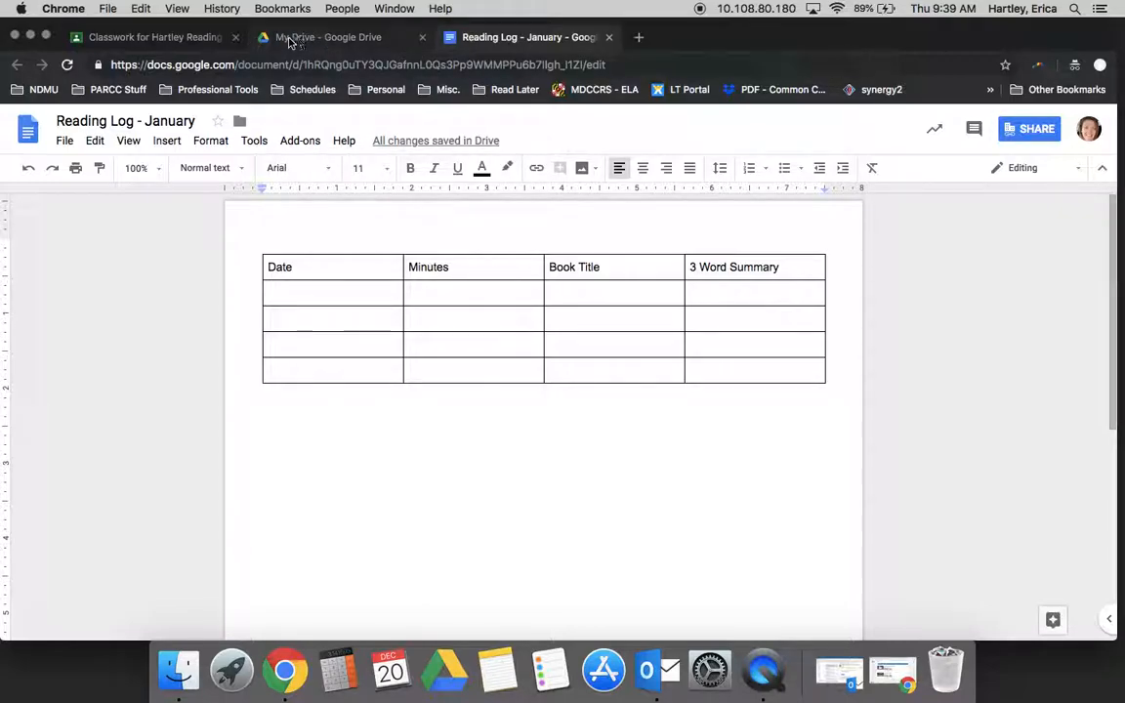
# Back in Classroom, attach the 'Reading Log - January' doc from Drive to the assignment.
pyautogui.click(146, 37)
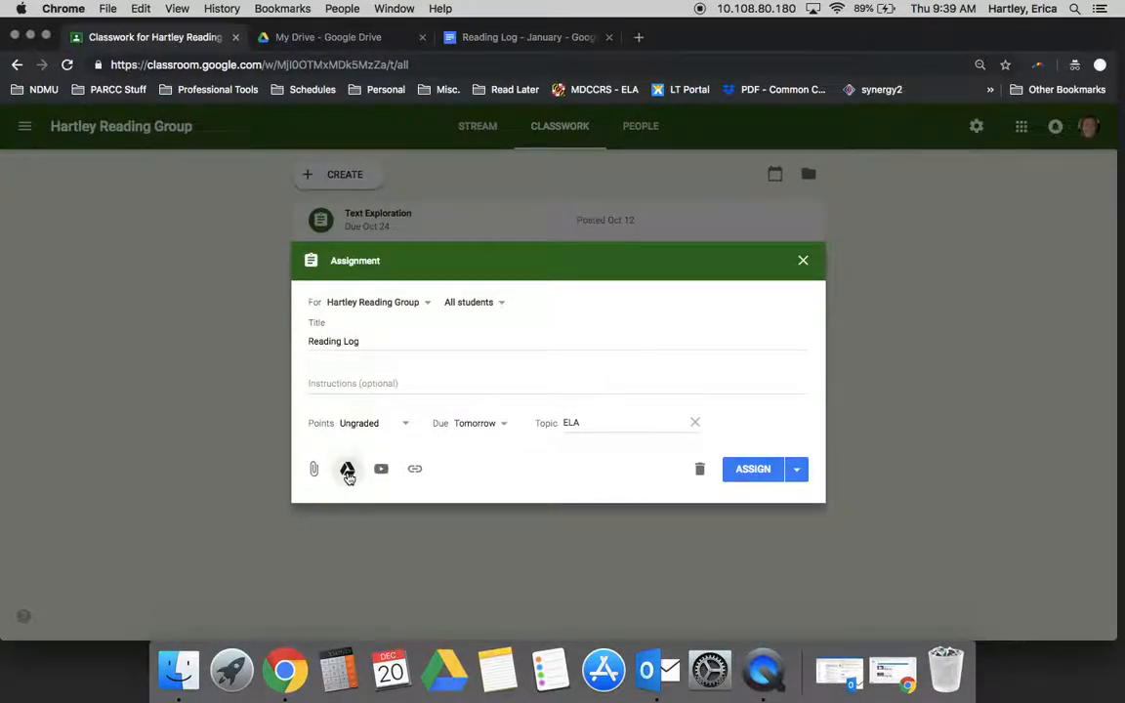
pyautogui.click(348, 469)
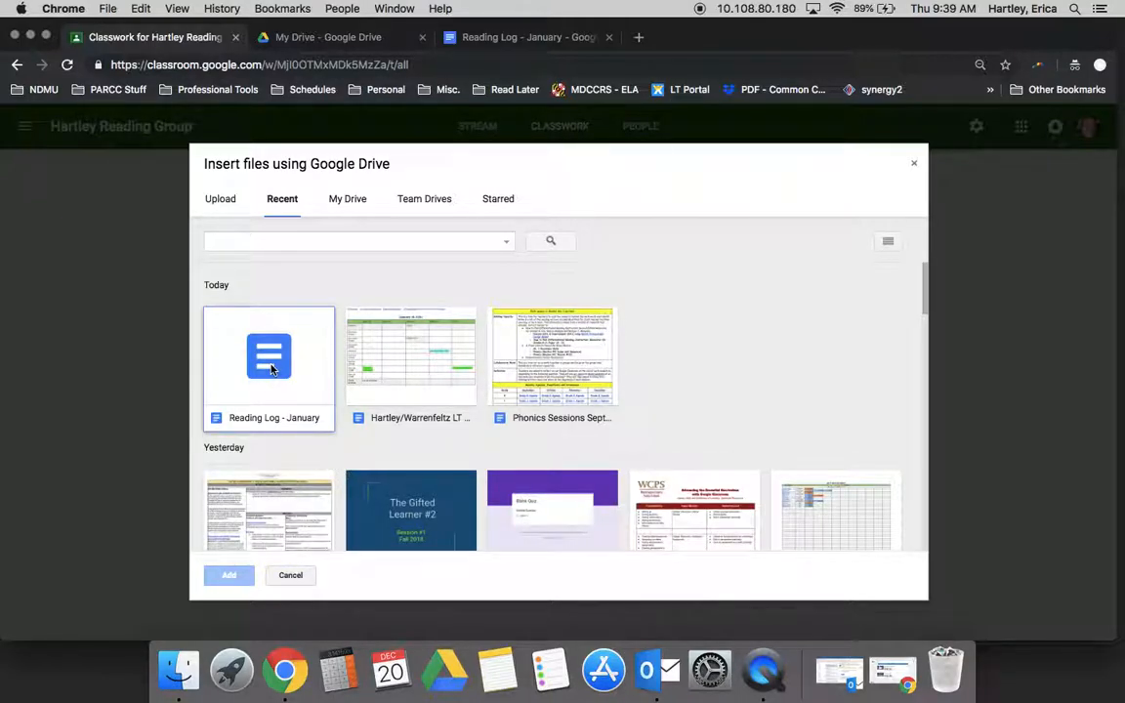
pyautogui.click(270, 355)
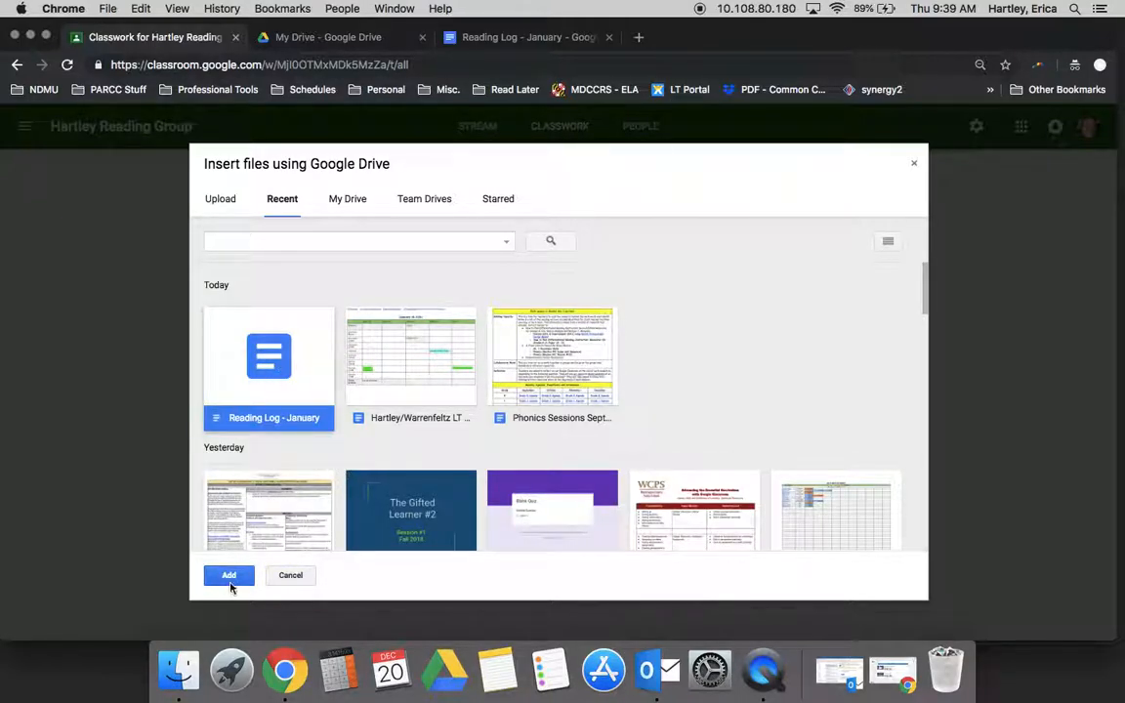
pyautogui.click(229, 575)
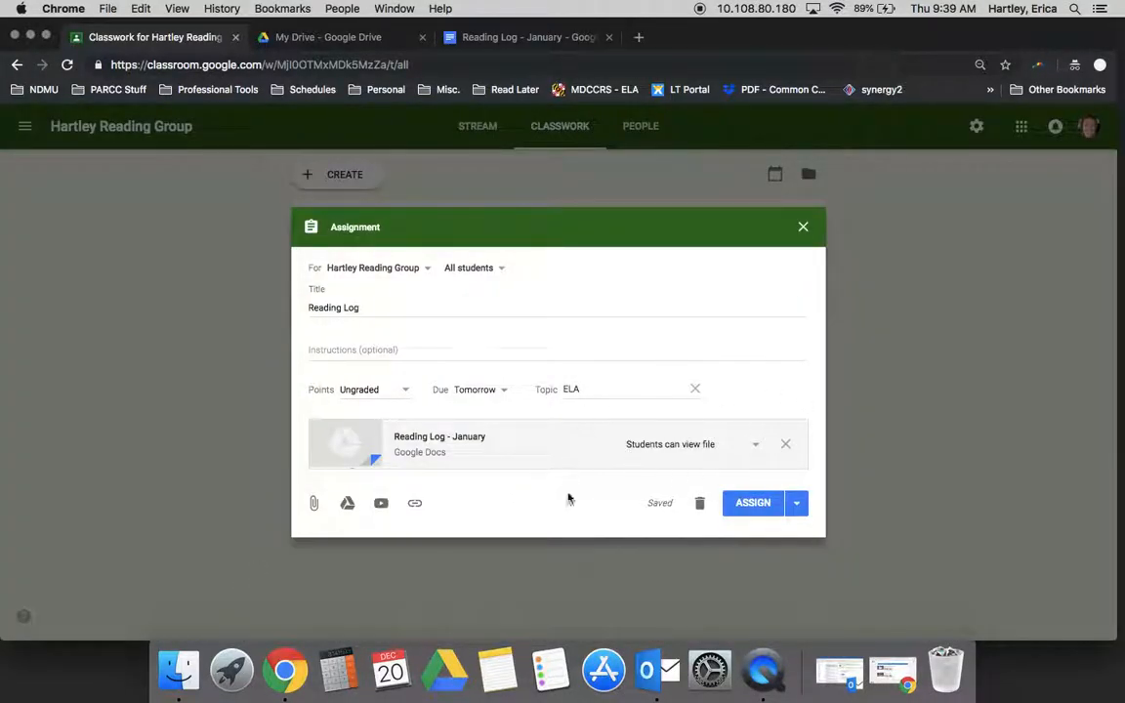
# Set the attachment to 'Make a copy for each student' and review the class list.
pyautogui.click(754, 446)
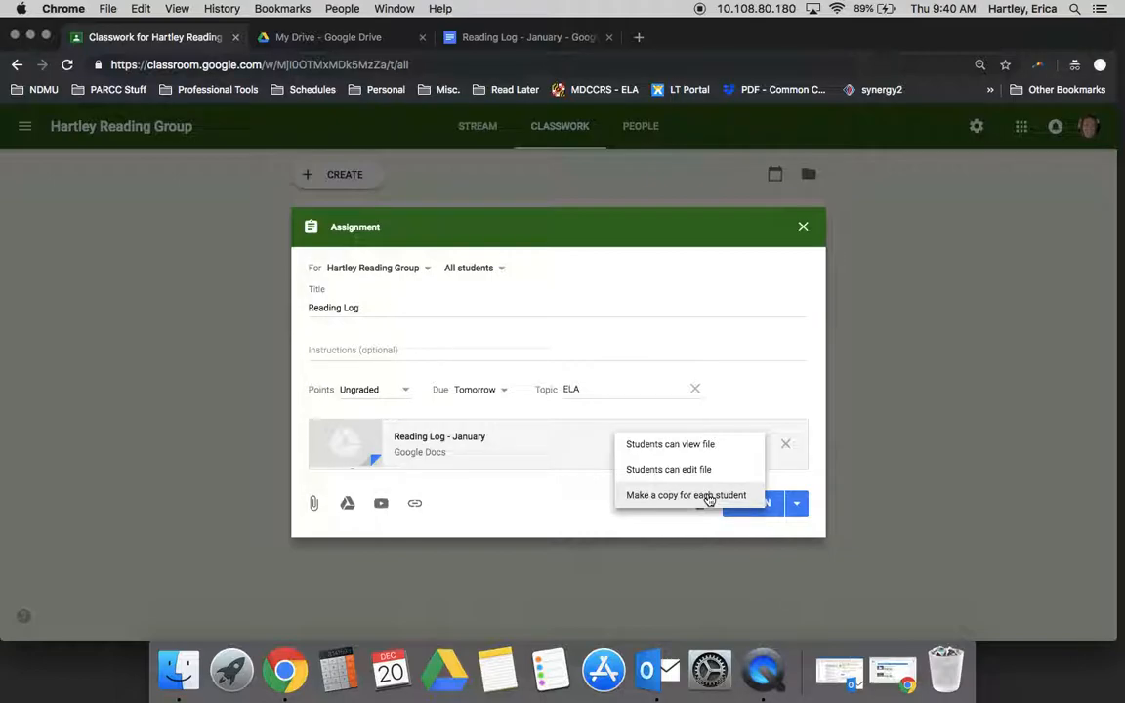
pyautogui.click(686, 496)
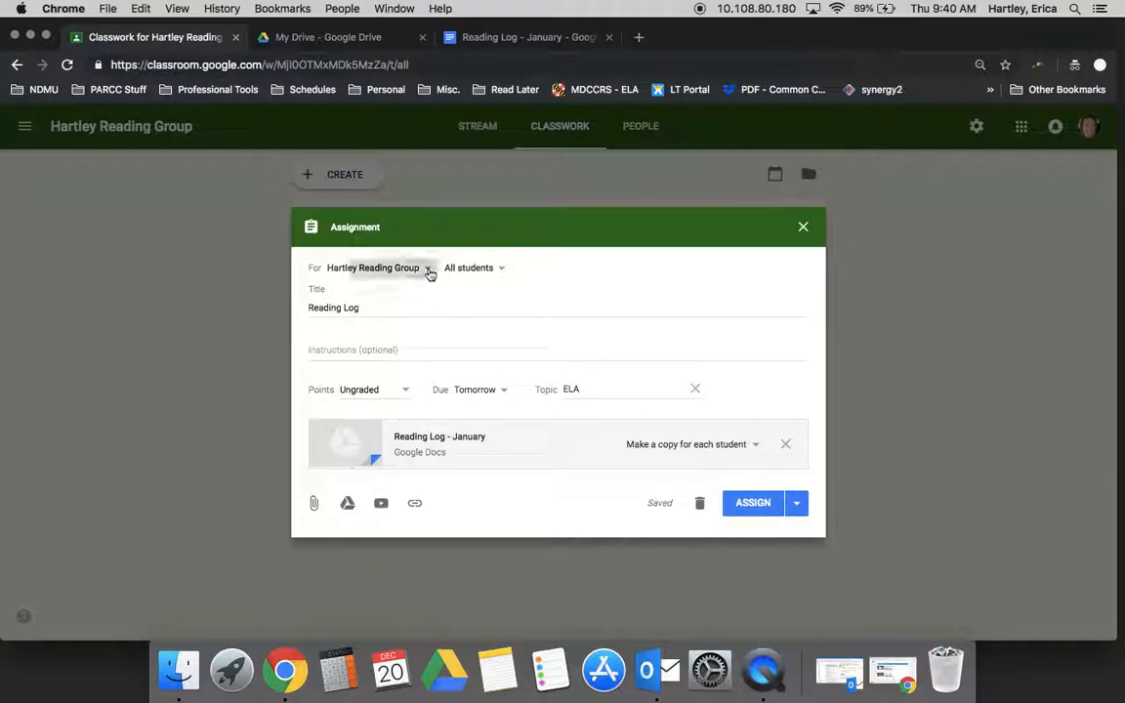
pyautogui.click(429, 268)
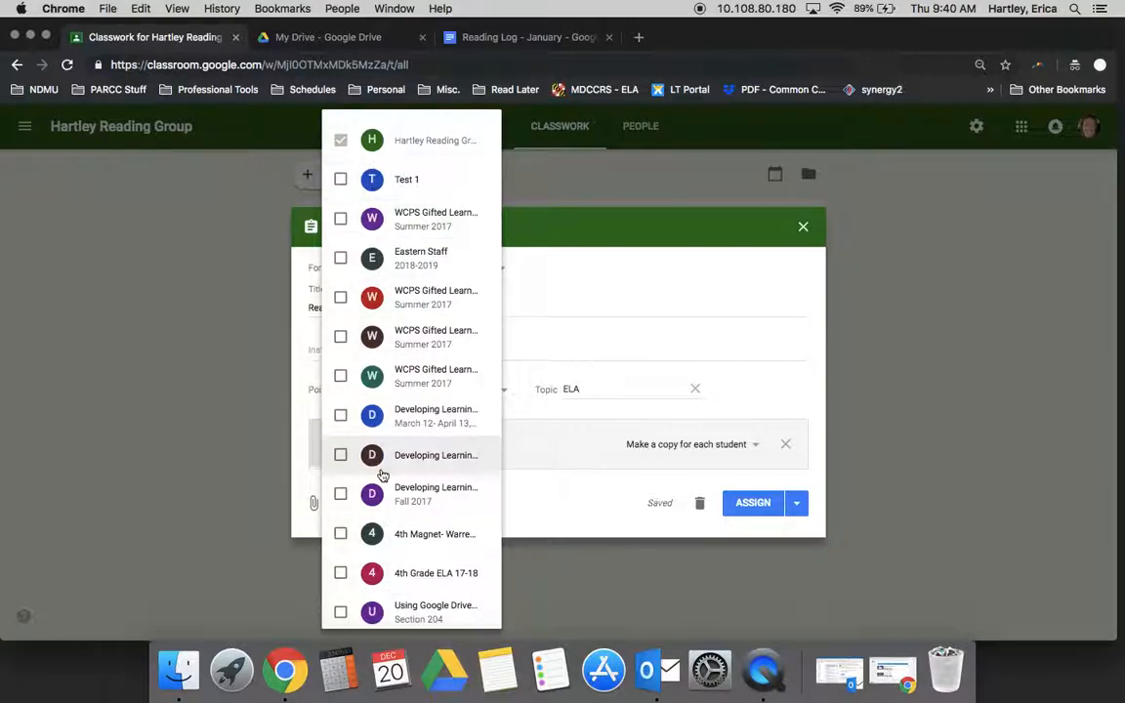
pyautogui.moveTo(411, 465)
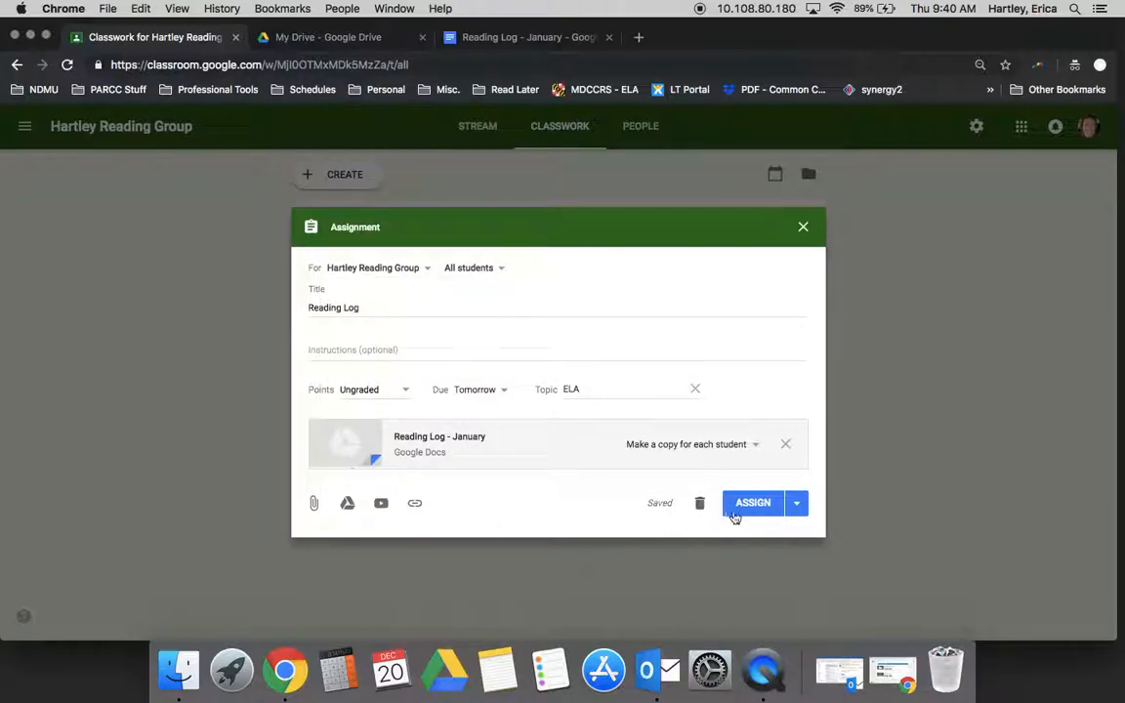
# Assign the Reading Log so it posts under the ELA topic.
pyautogui.click(753, 502)
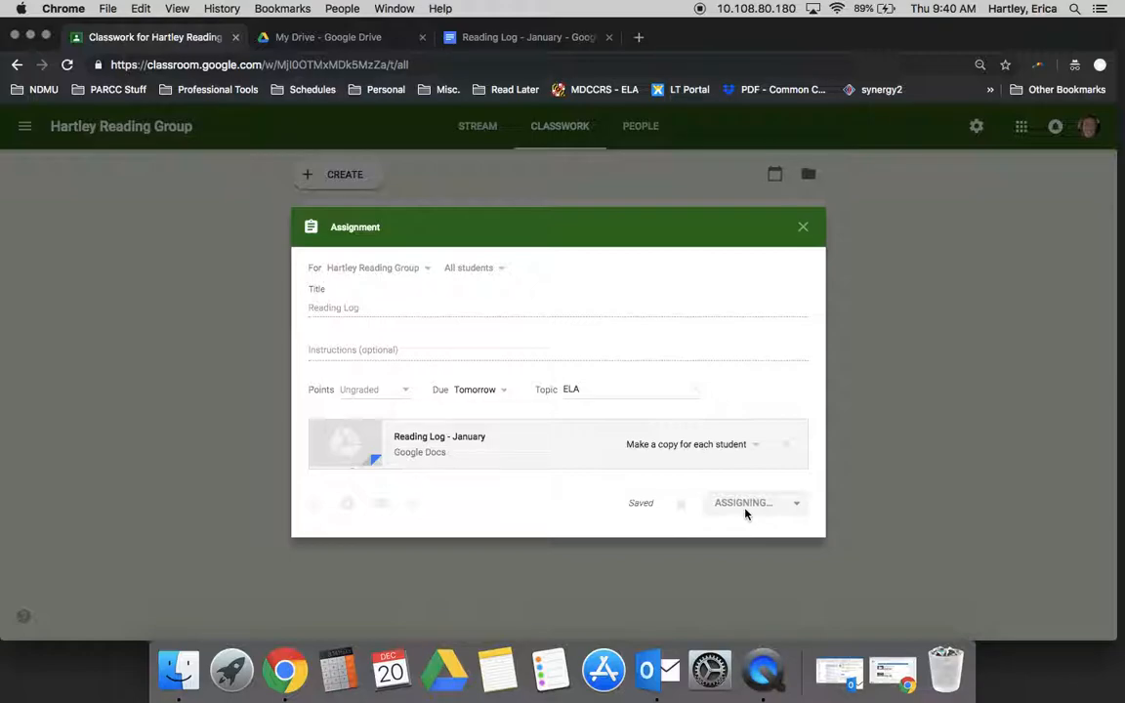
pyautogui.click(743, 502)
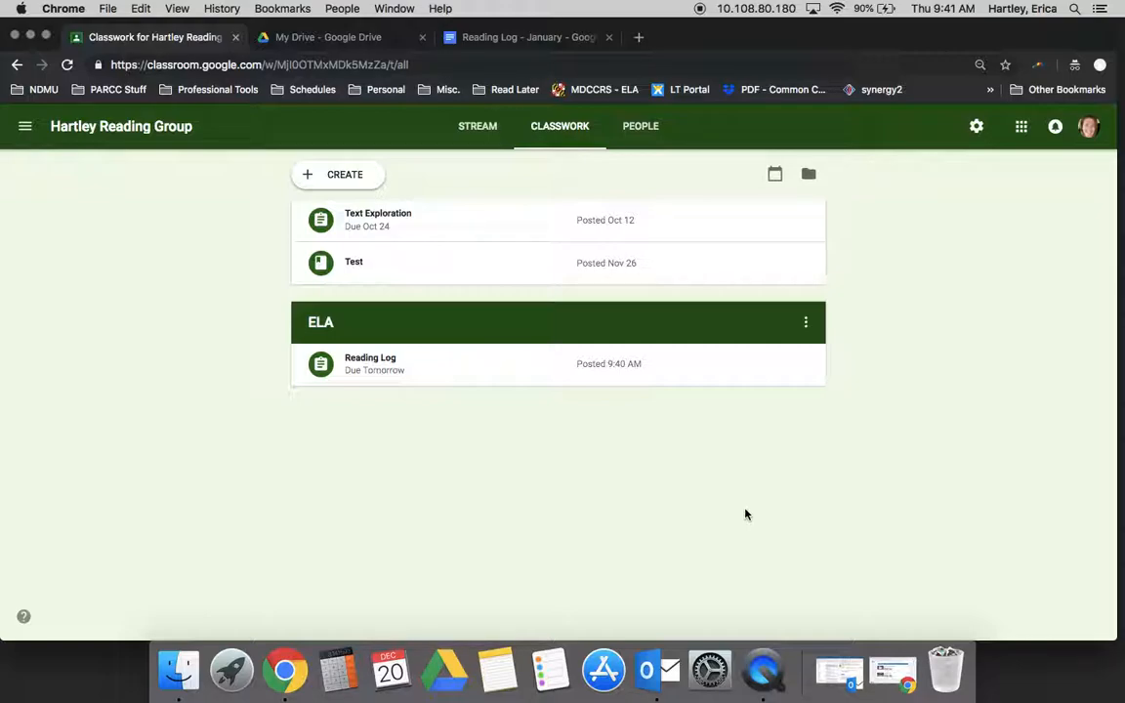
pyautogui.moveTo(278, 262)
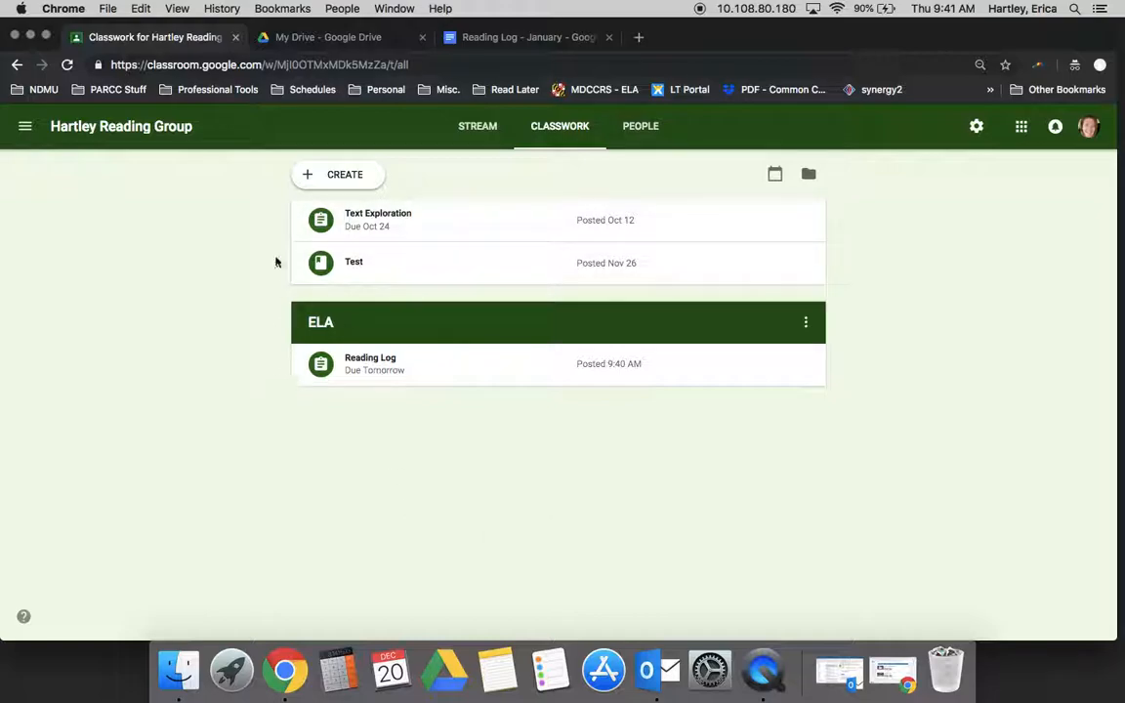
# Create a new Quiz assignment with a blank Google Forms quiz attached.
pyautogui.click(338, 174)
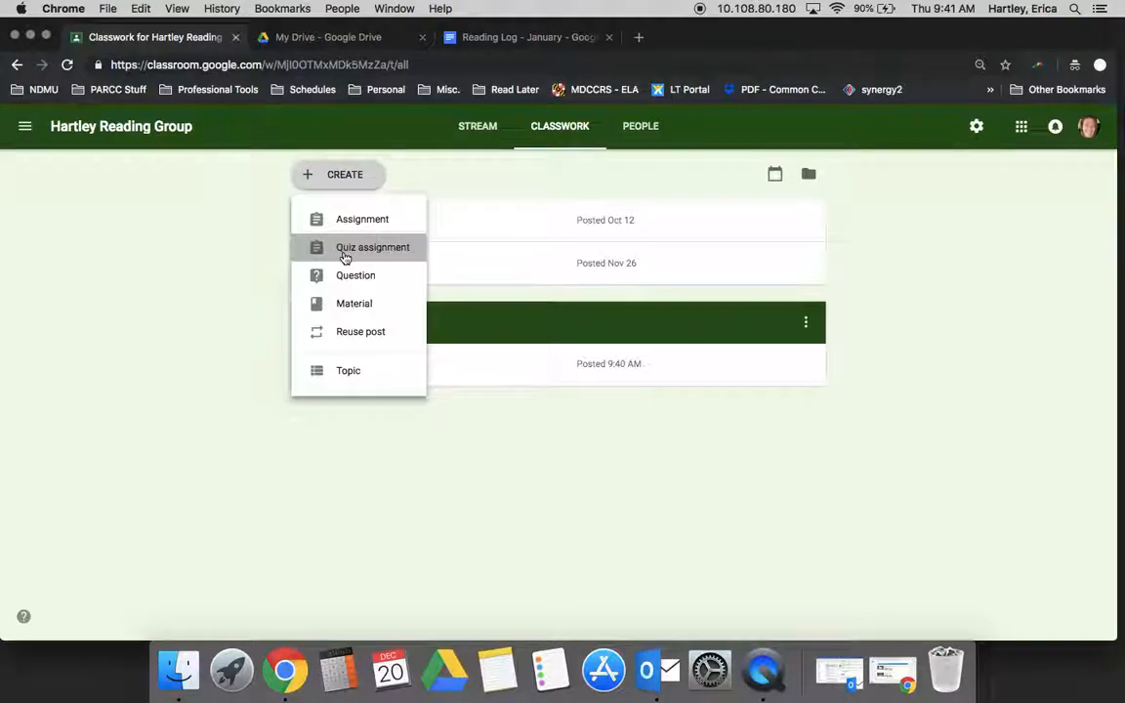
pyautogui.click(372, 246)
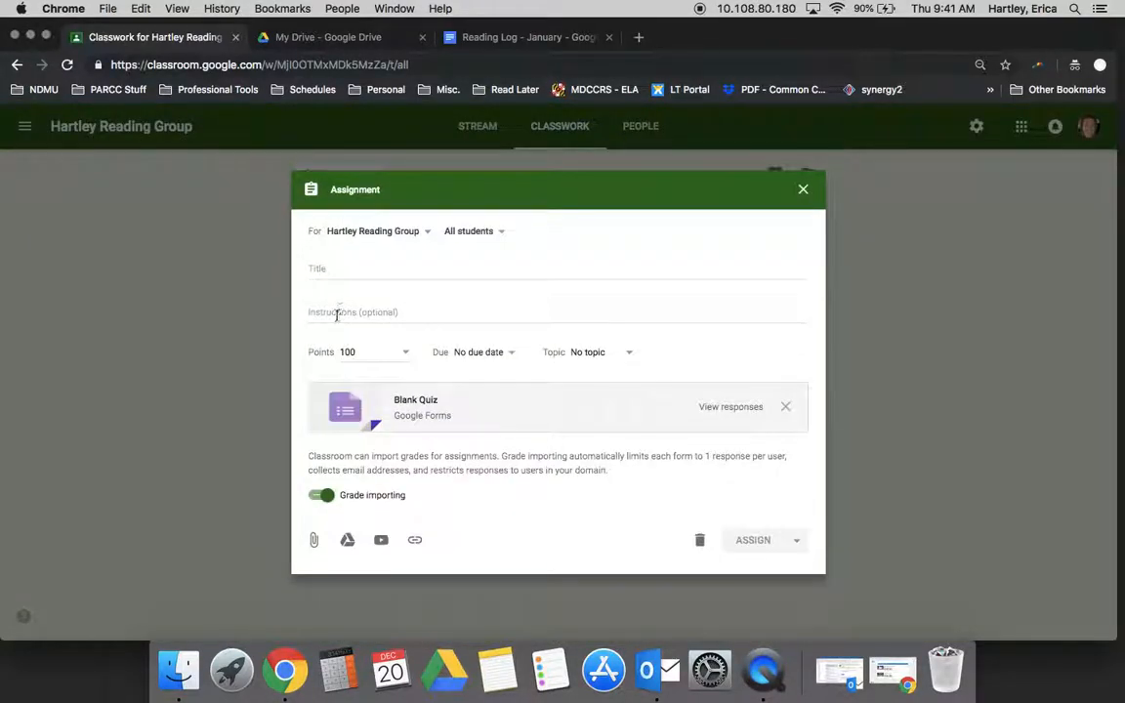
pyautogui.moveTo(265, 359)
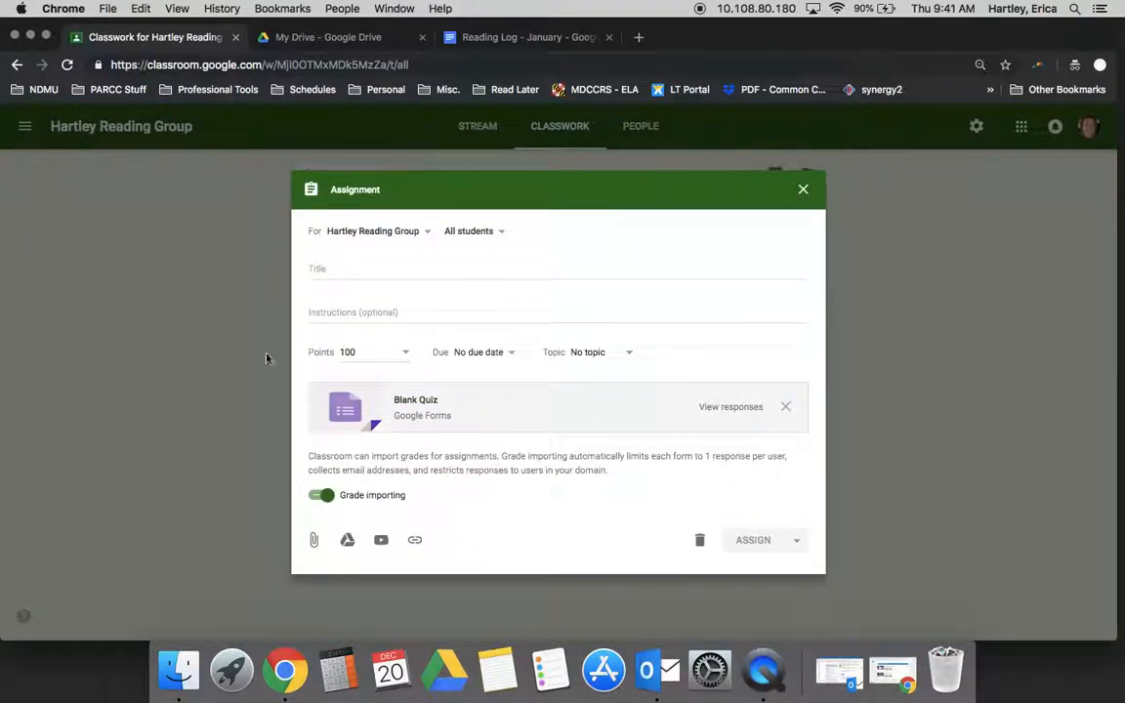
pyautogui.moveTo(531, 435)
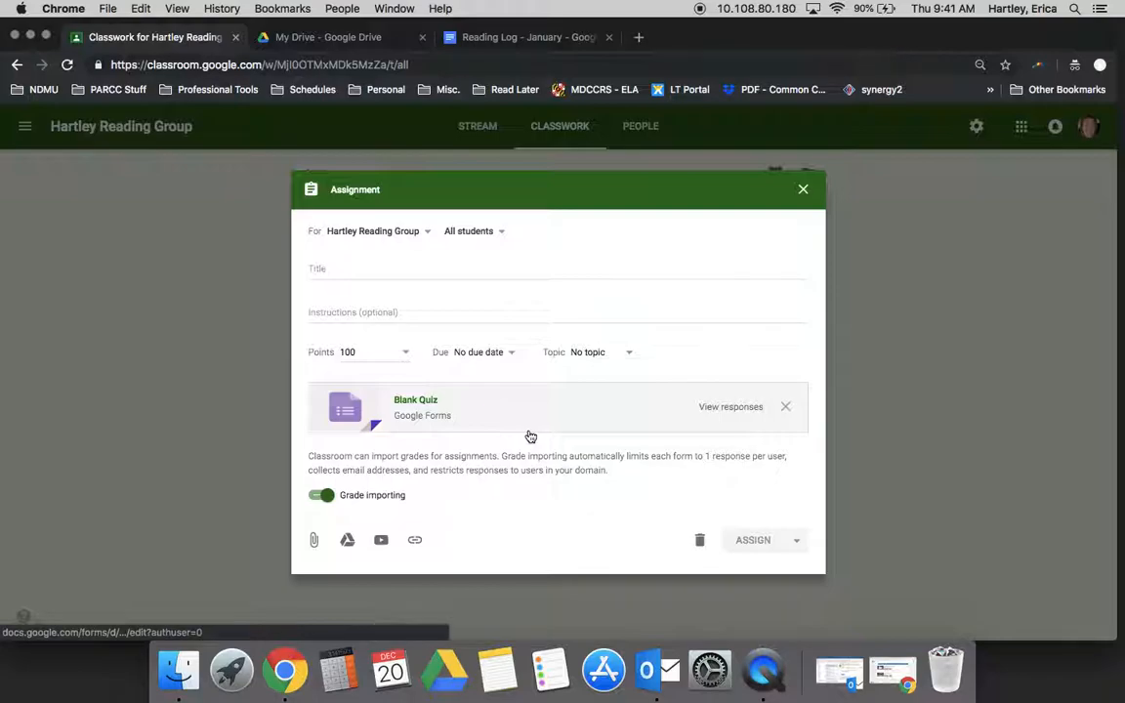
pyautogui.moveTo(332, 475)
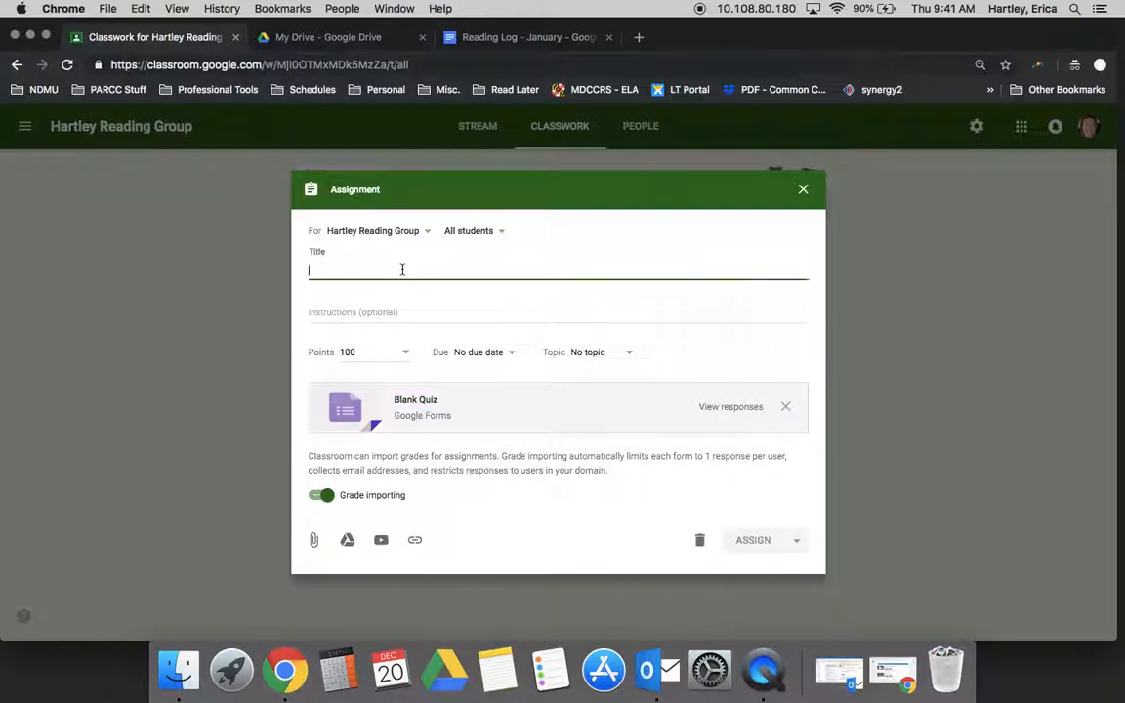
# Title the quiz 'Reading Quiz 12/21', set it to 4 points and due tomorrow.
pyautogui.write('Reading Quiz')
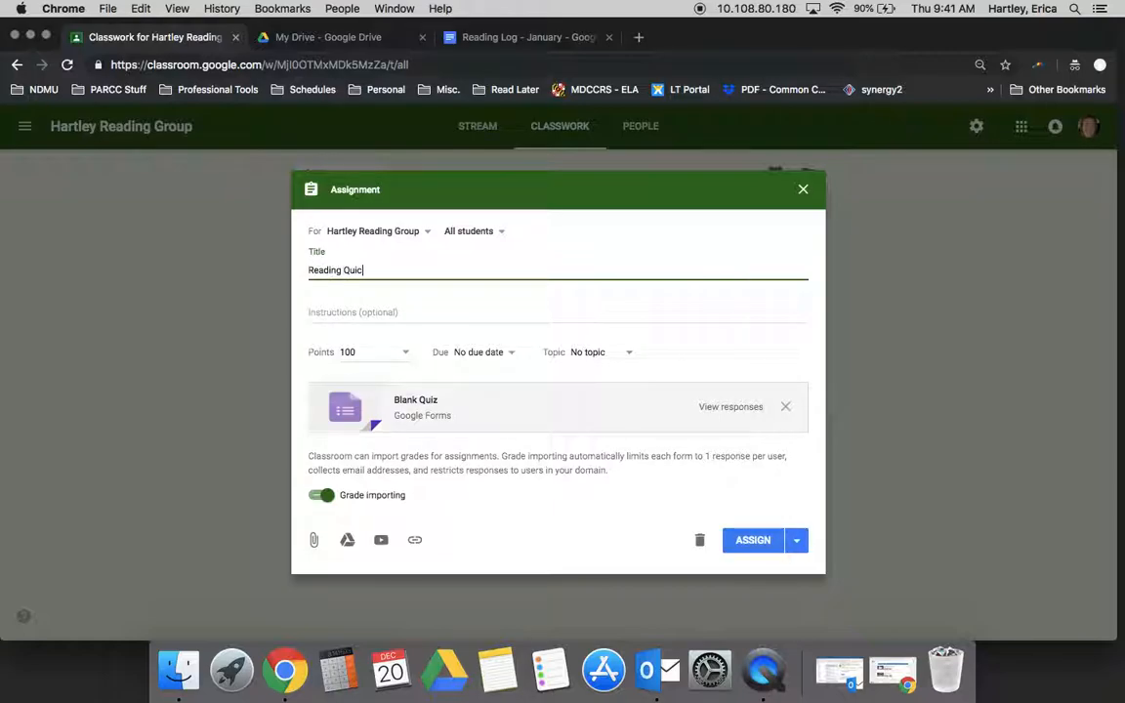
pyautogui.write('12/21')
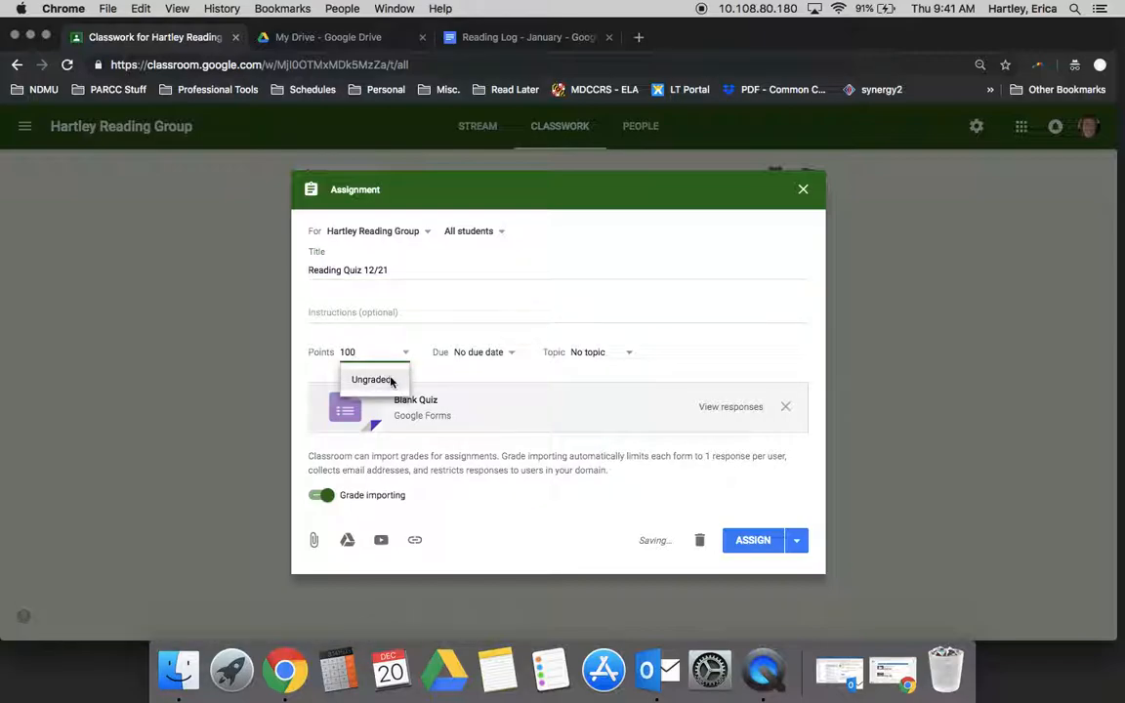
pyautogui.click(371, 379)
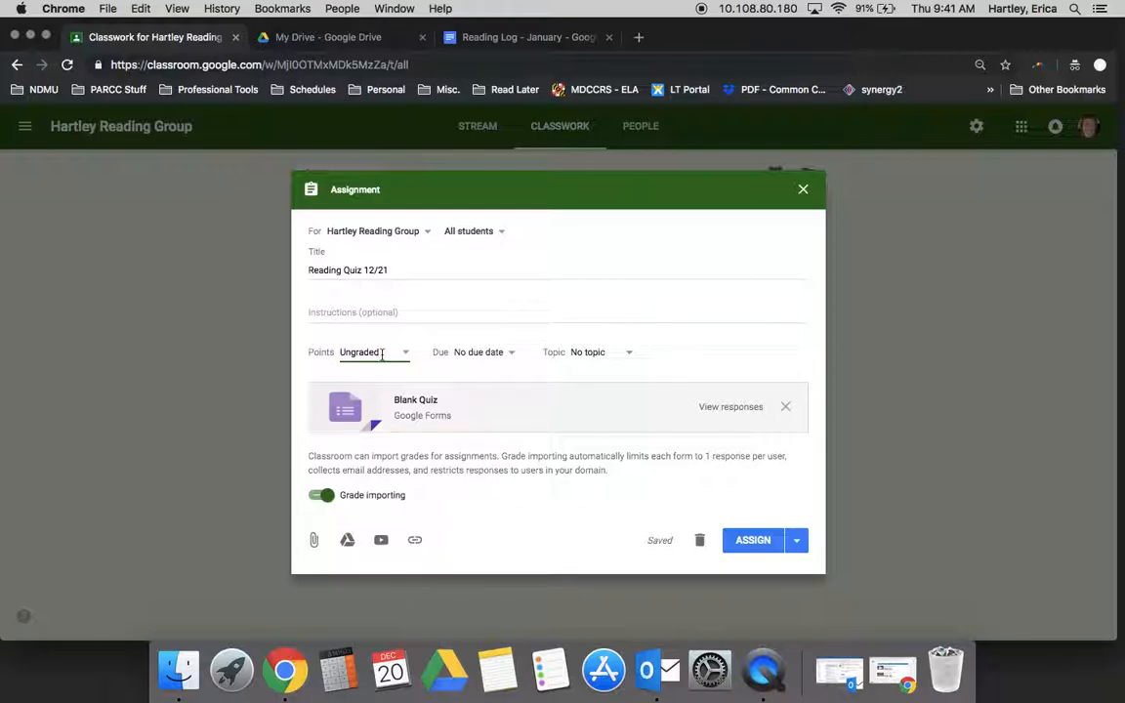
pyautogui.click(375, 352)
pyautogui.write('4')
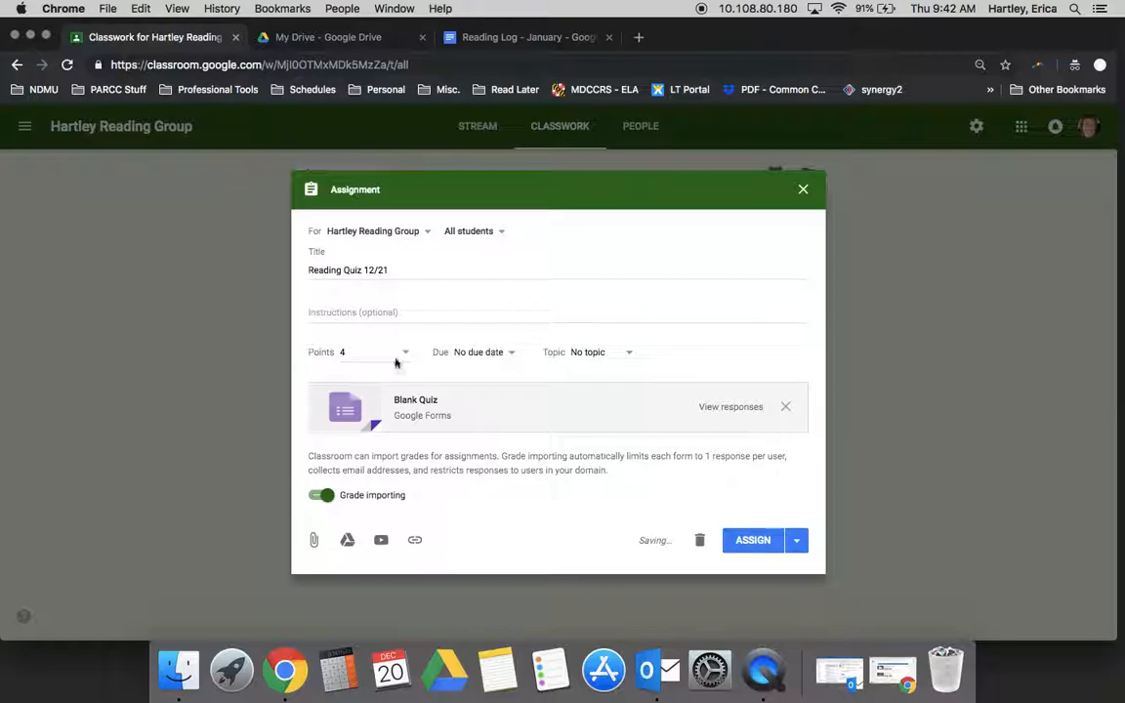
pyautogui.click(479, 352)
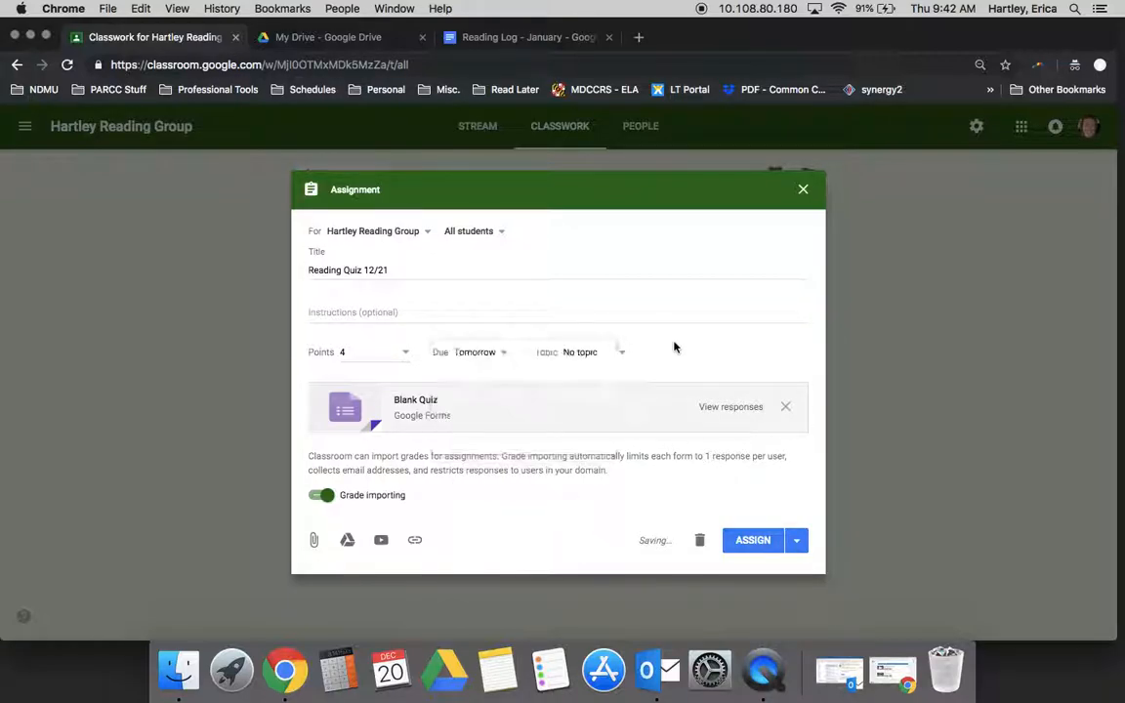
# File the quiz under the ELA topic.
pyautogui.click(580, 351)
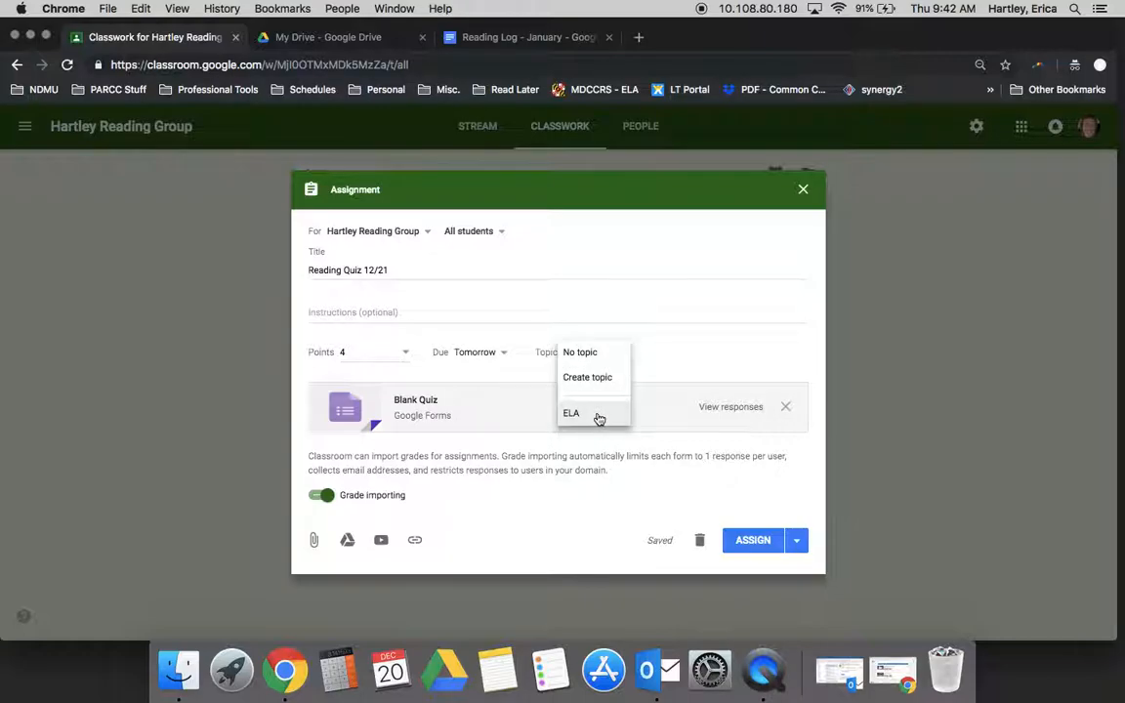
pyautogui.click(571, 414)
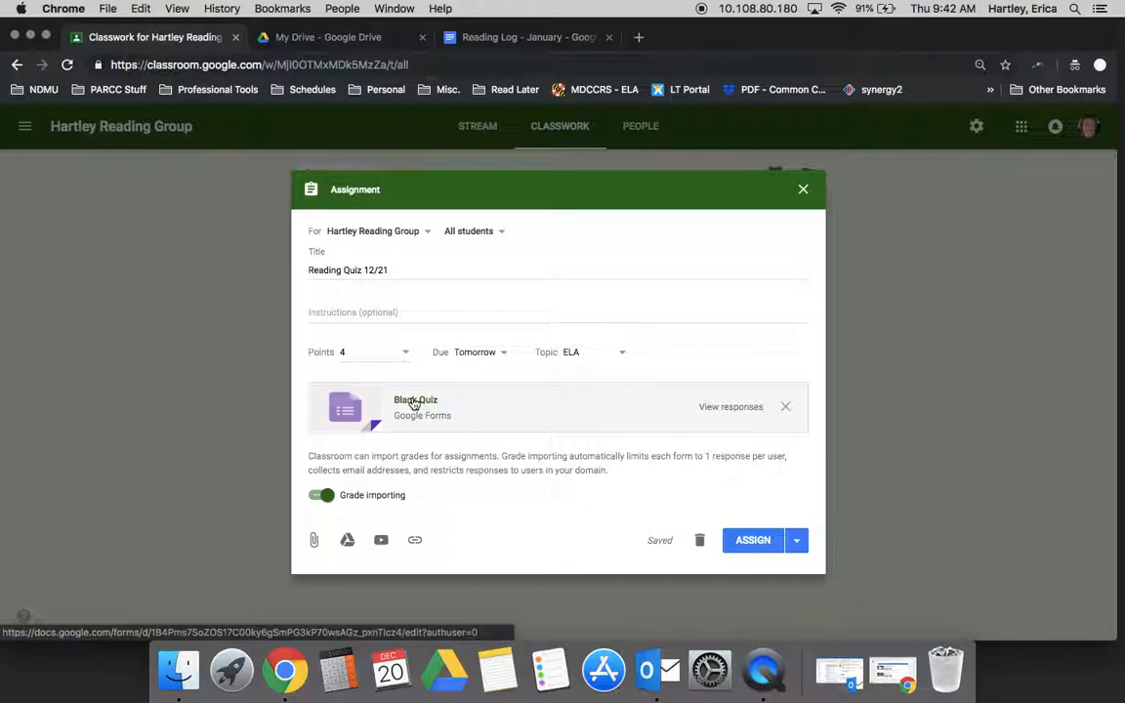
# Retitle the attached blank quiz form 'Reading Quiz' and begin editing its first question.
pyautogui.click(414, 401)
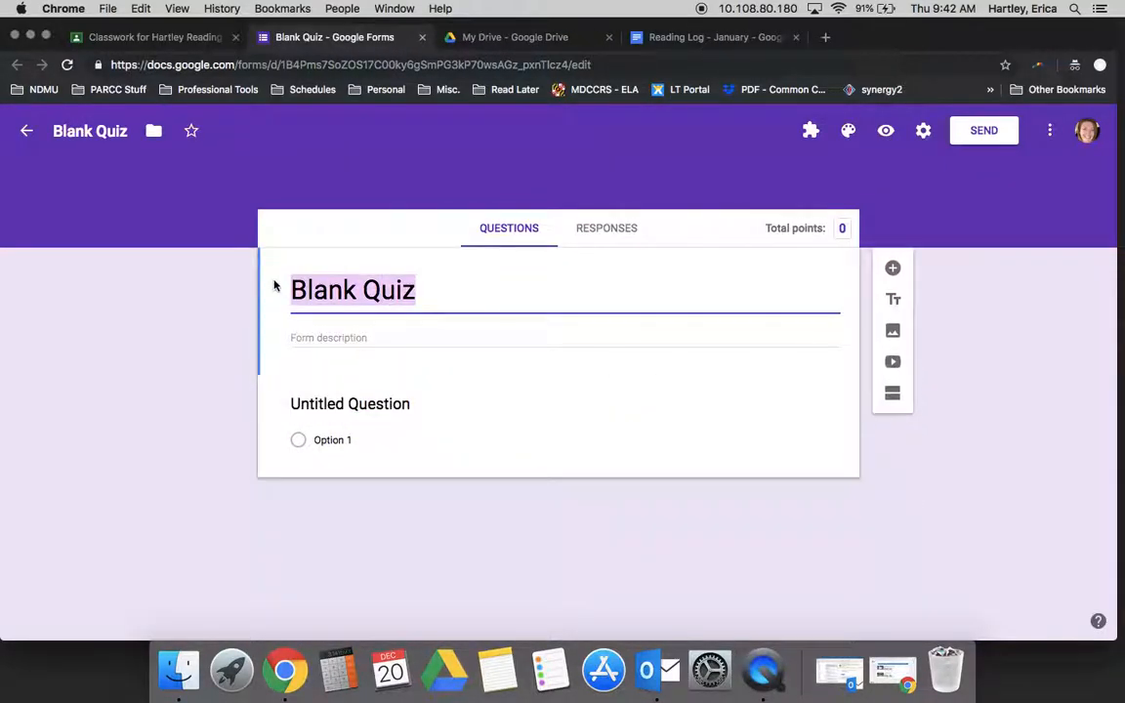
pyautogui.write('Reading')
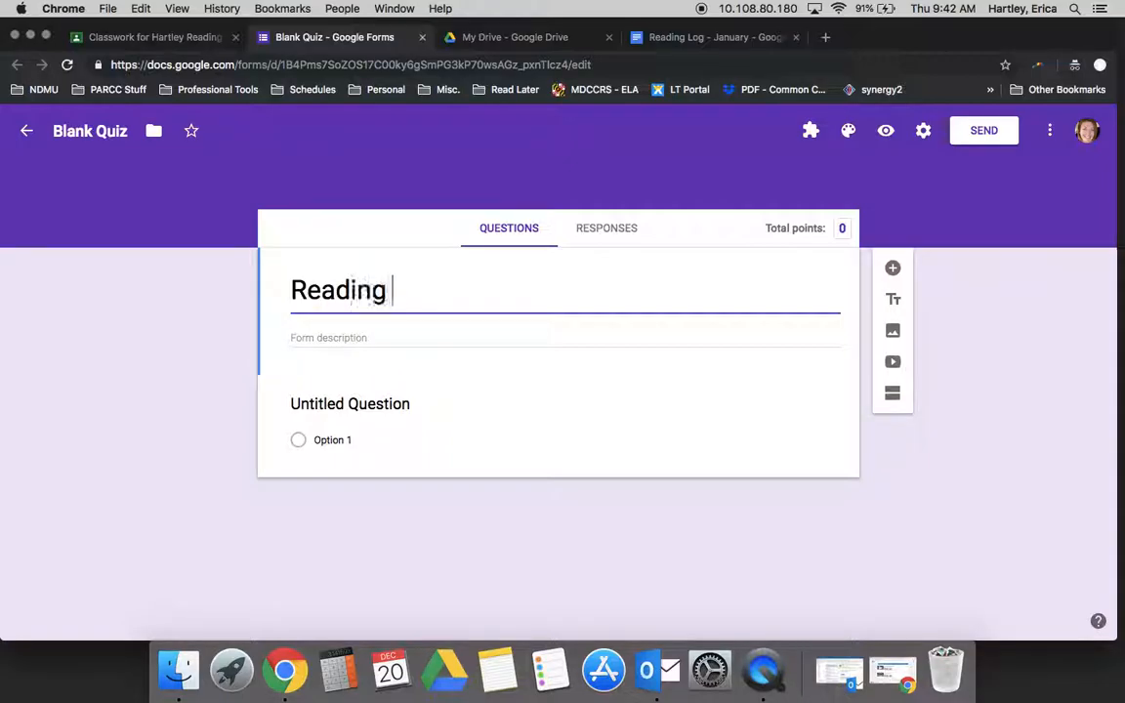
pyautogui.write('Quiz')
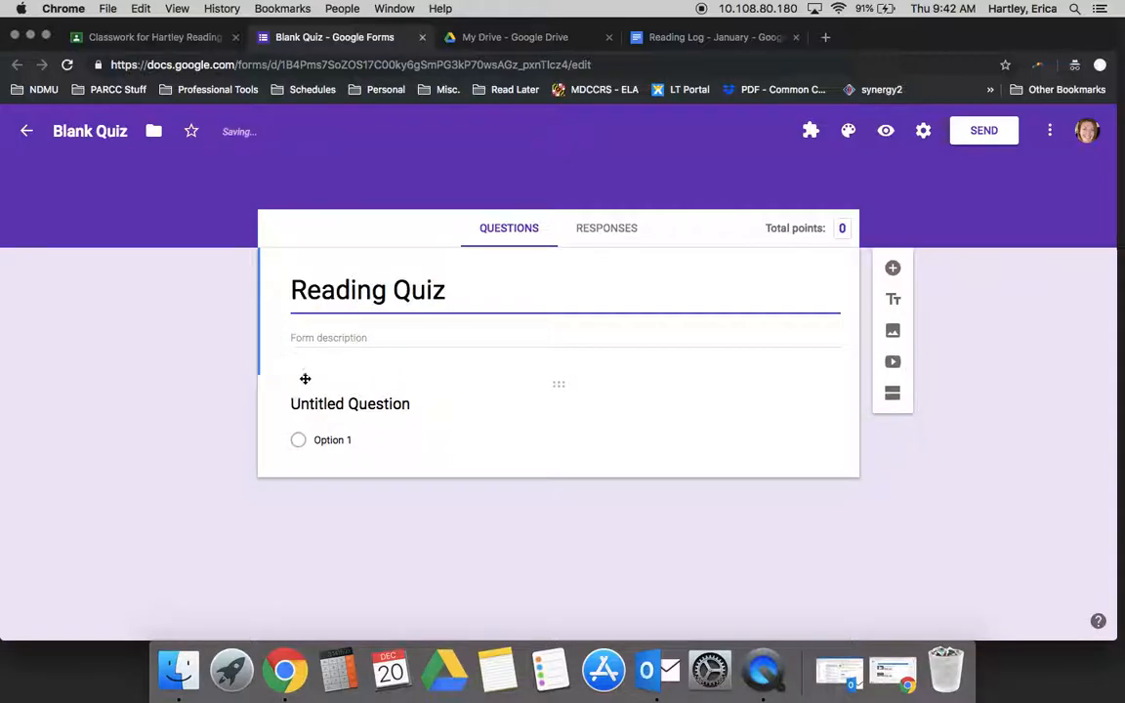
pyautogui.click(350, 402)
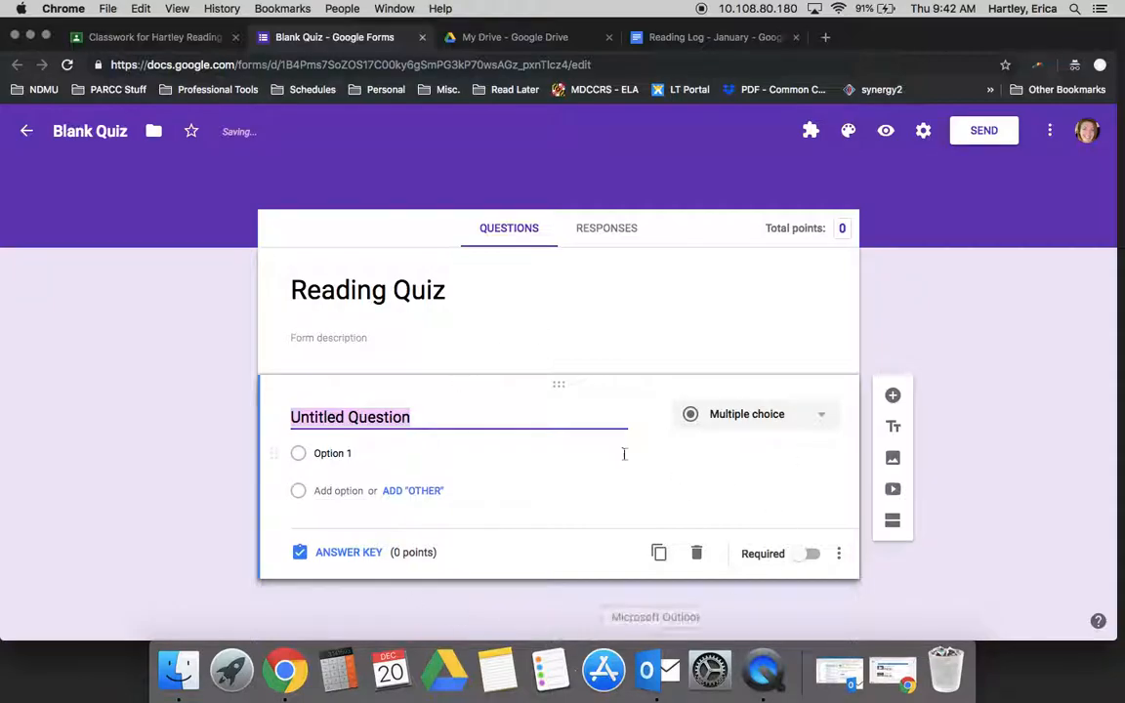